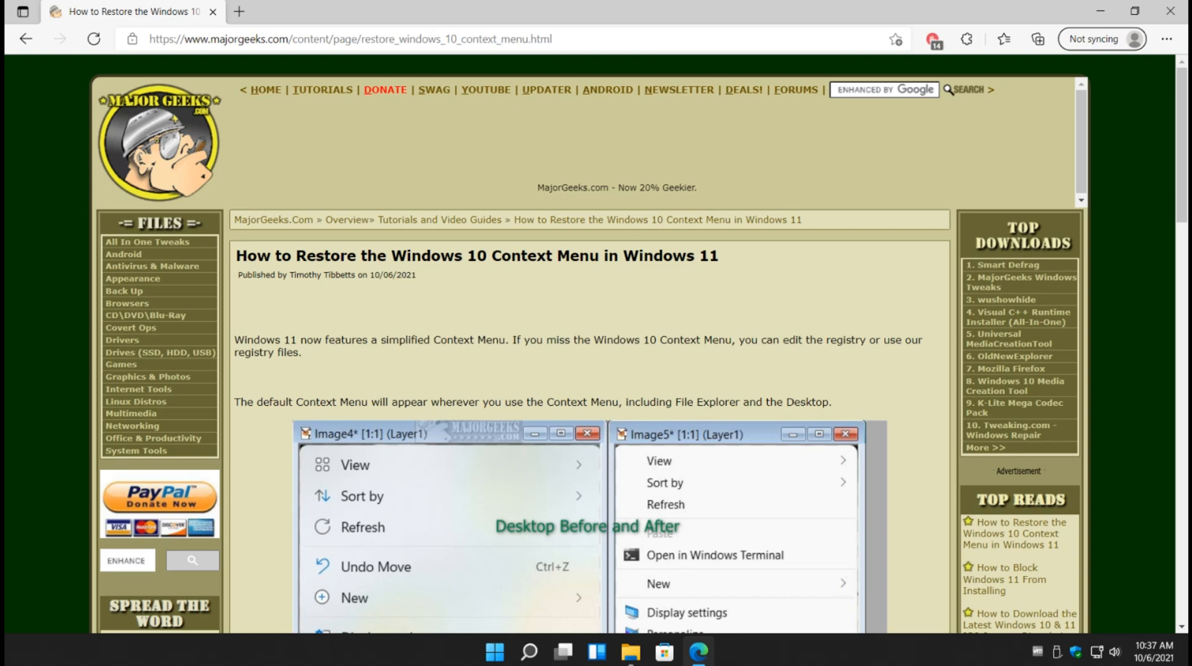
# Scroll the extracted context-menu folder to show its tutorial link and two registry files
pyautogui.scroll(-3)
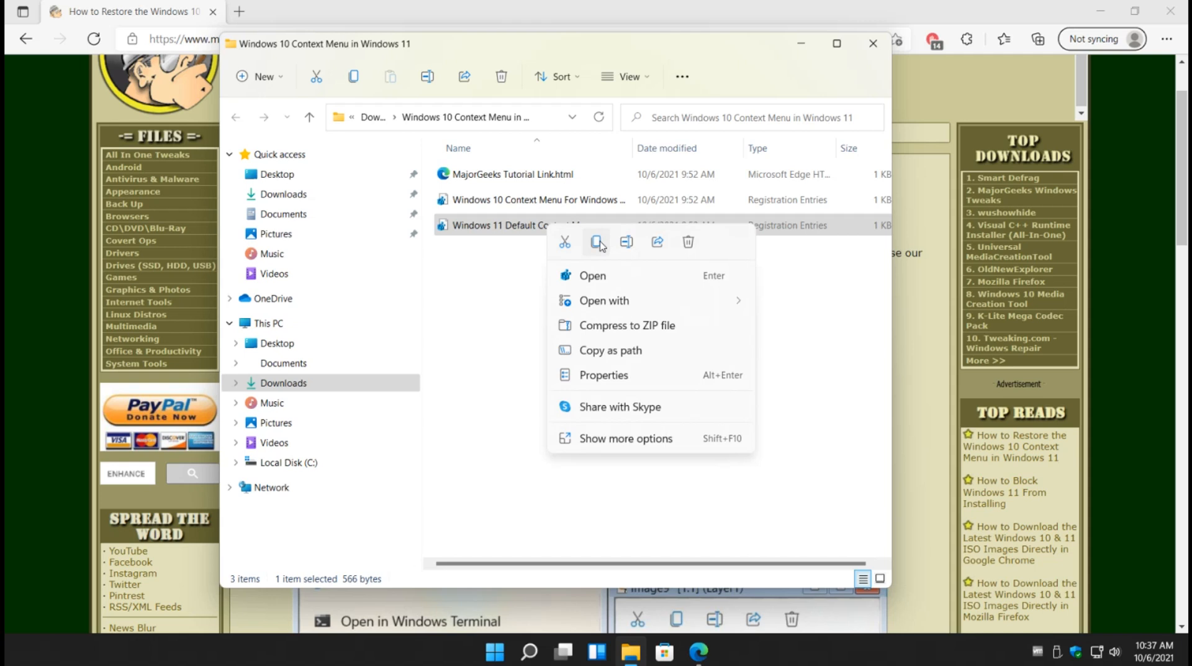
pyautogui.moveTo(713, 405)
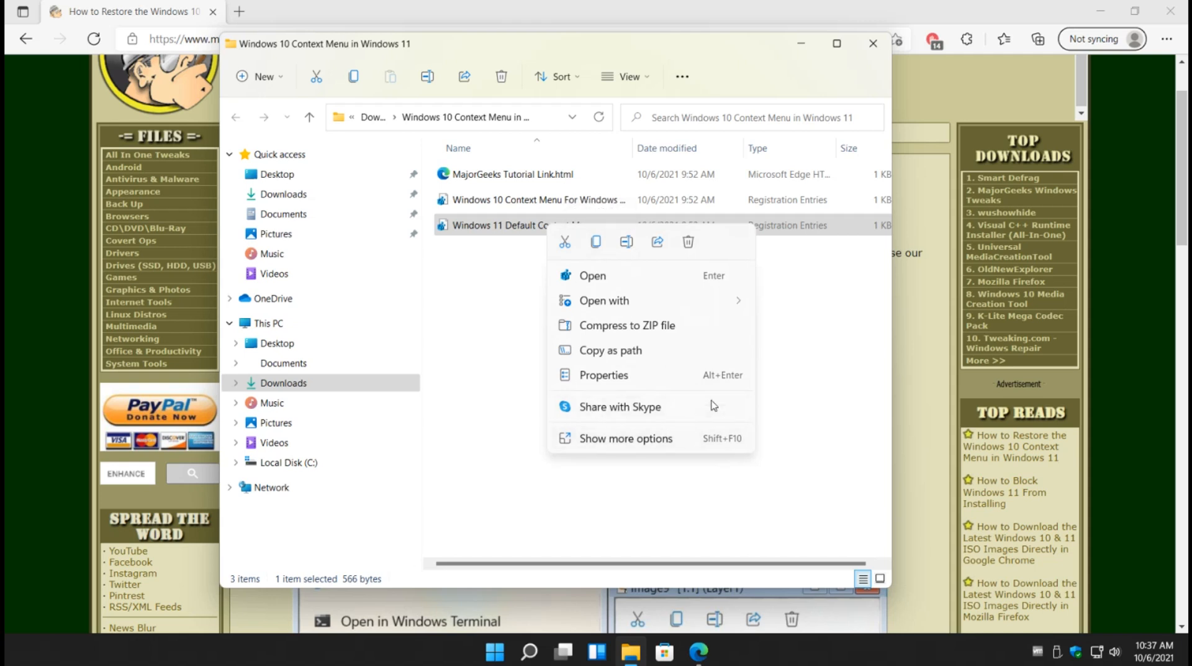
pyautogui.moveTo(540, 326)
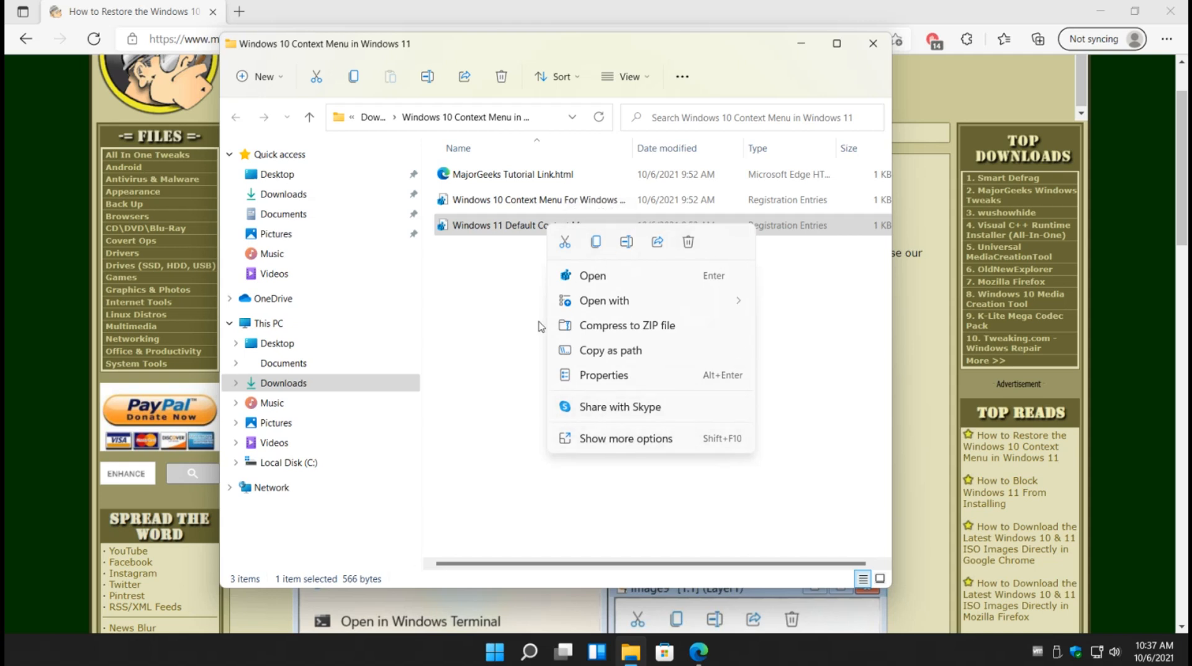
# Dismiss the Explorer window and scroll the article to its Registry Files and Registry Editor steps
pyautogui.click(873, 43)
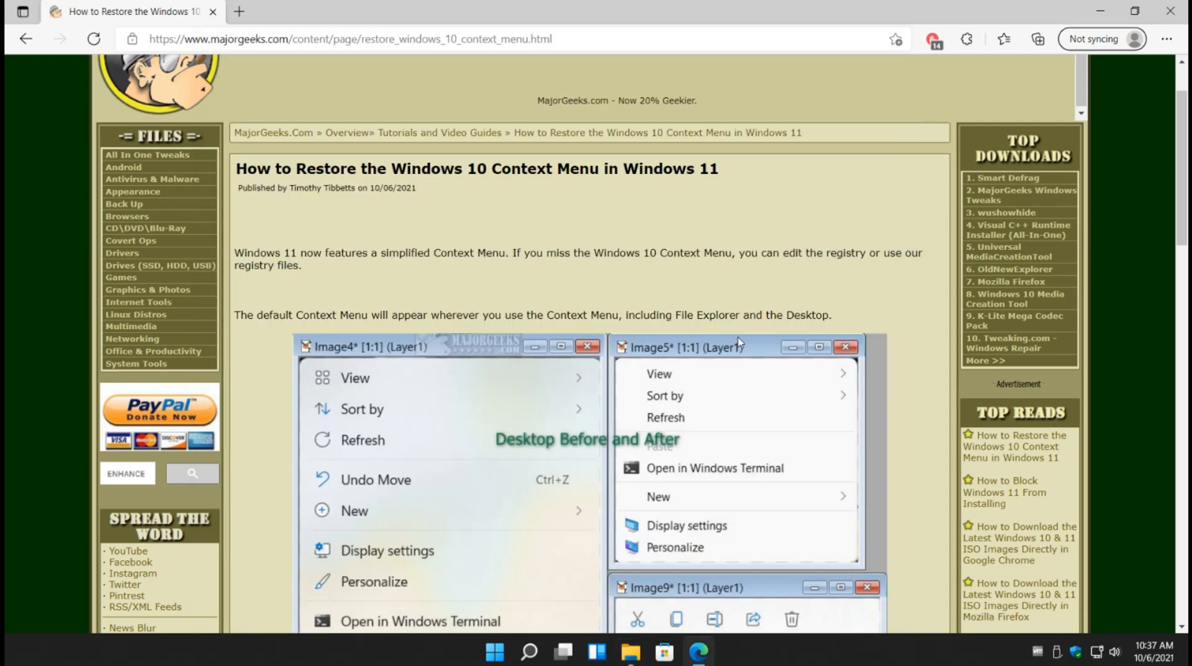
pyautogui.scroll(-3)
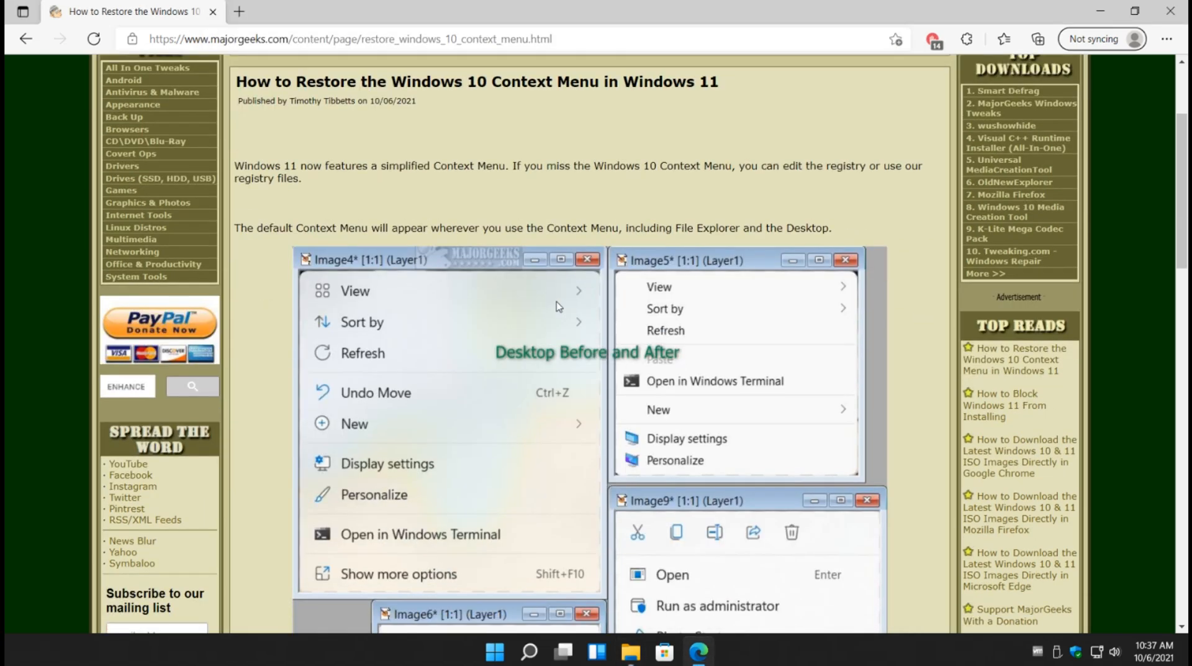
pyautogui.moveTo(394, 304)
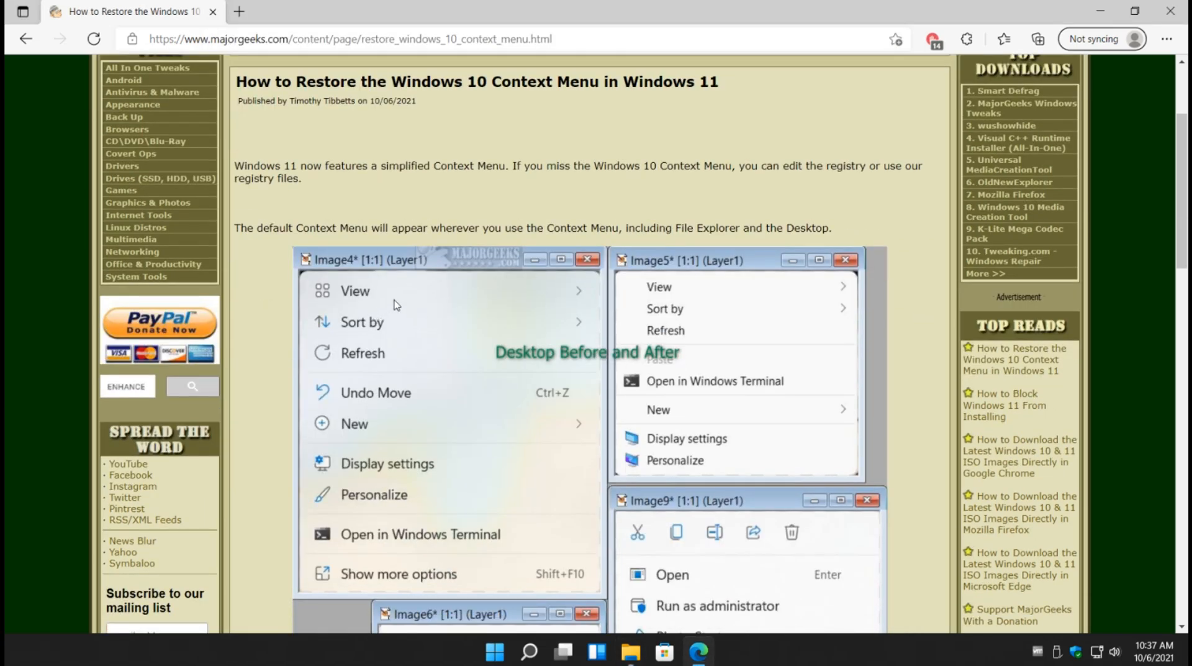
pyautogui.scroll(-3)
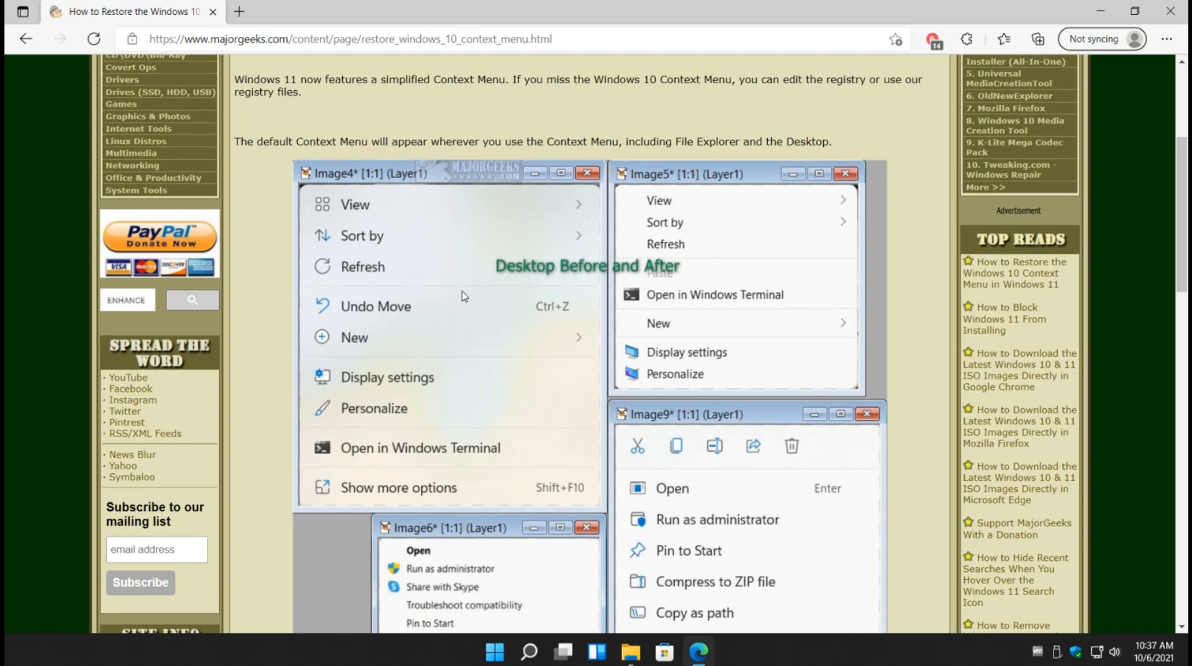
pyautogui.moveTo(371, 335)
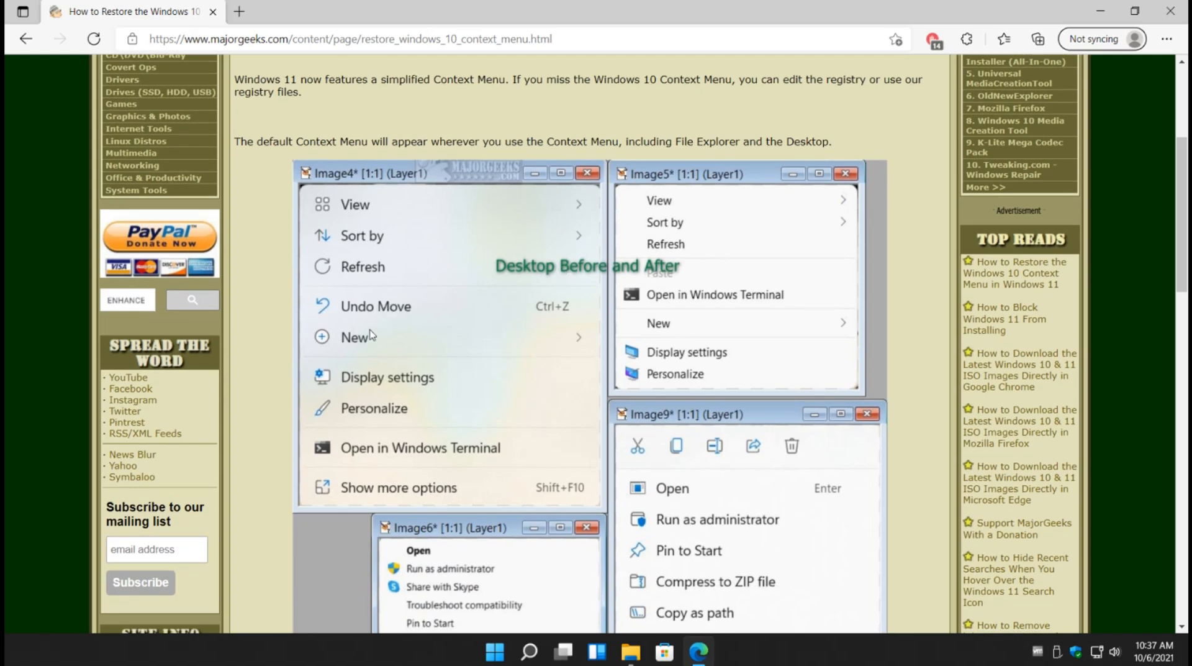
pyautogui.scroll(-3)
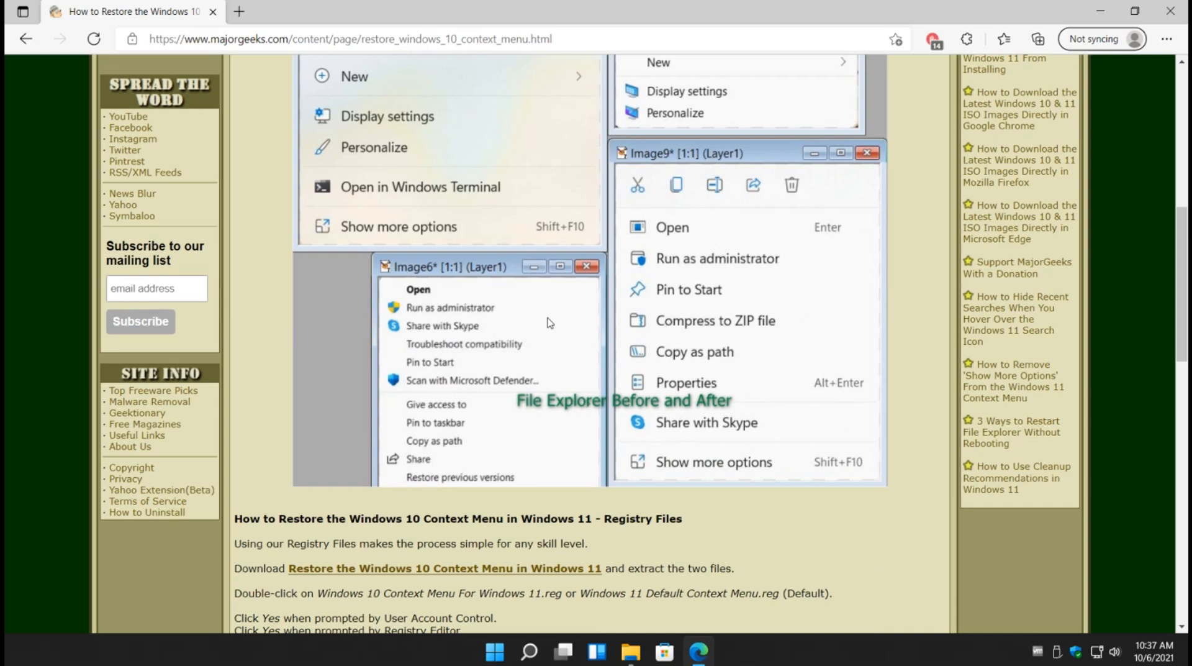
pyautogui.moveTo(500, 339)
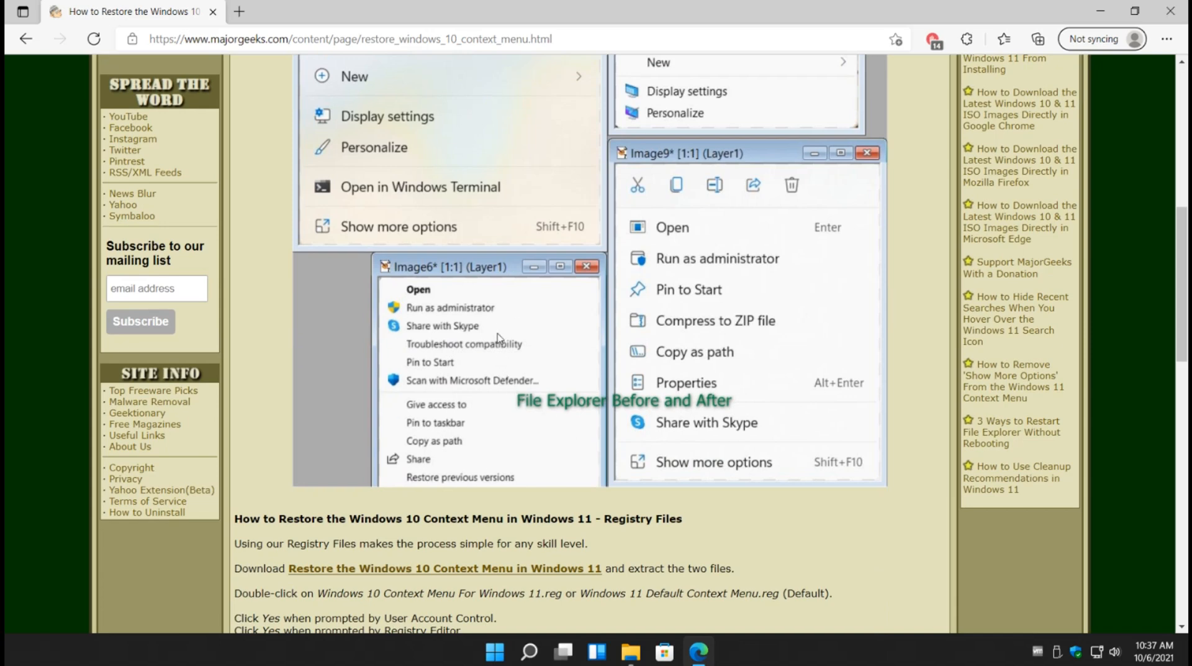
pyautogui.scroll(3)
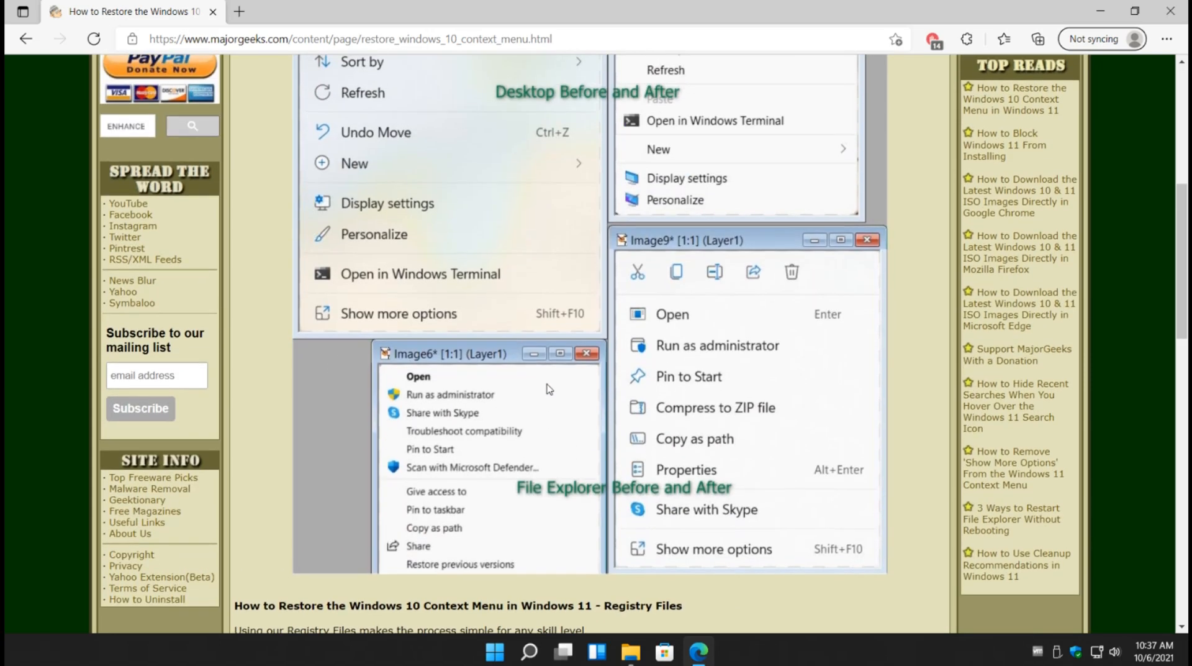
pyautogui.scroll(3)
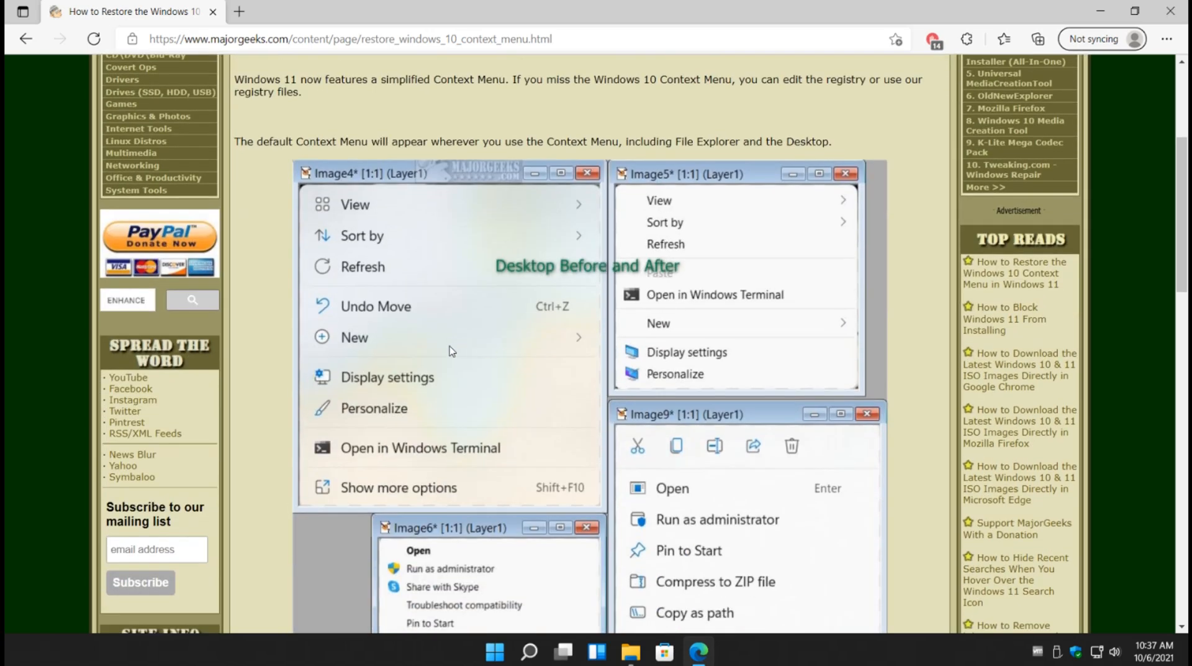
pyautogui.scroll(-3)
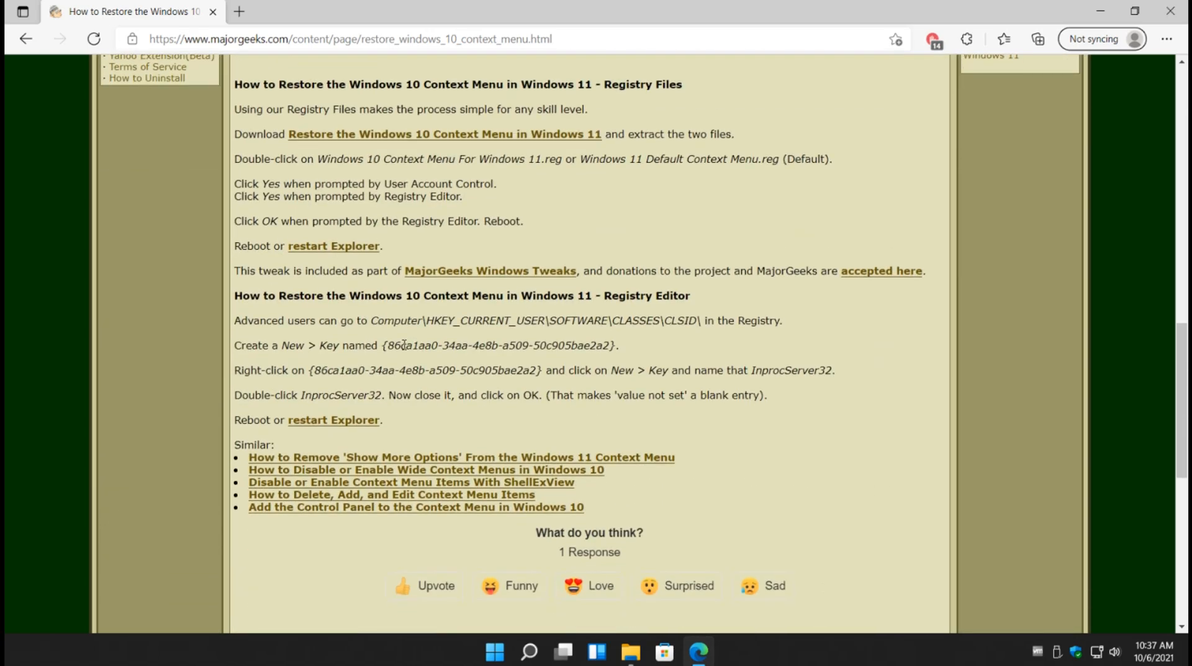
pyautogui.moveTo(405, 314)
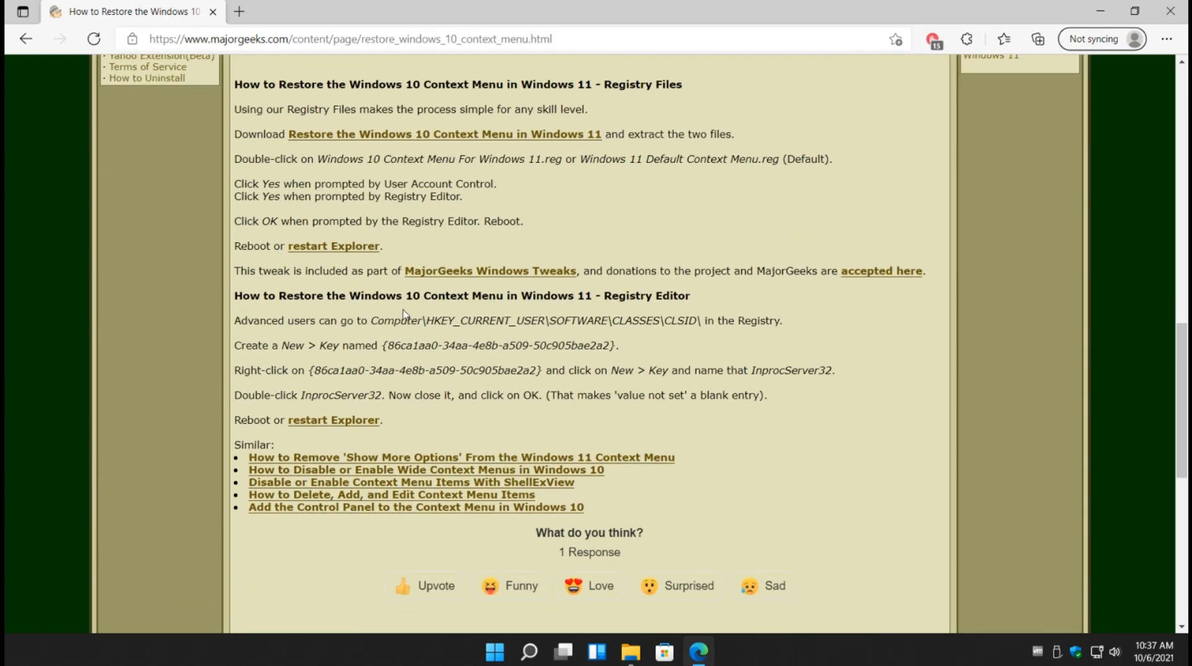
pyautogui.moveTo(352, 320)
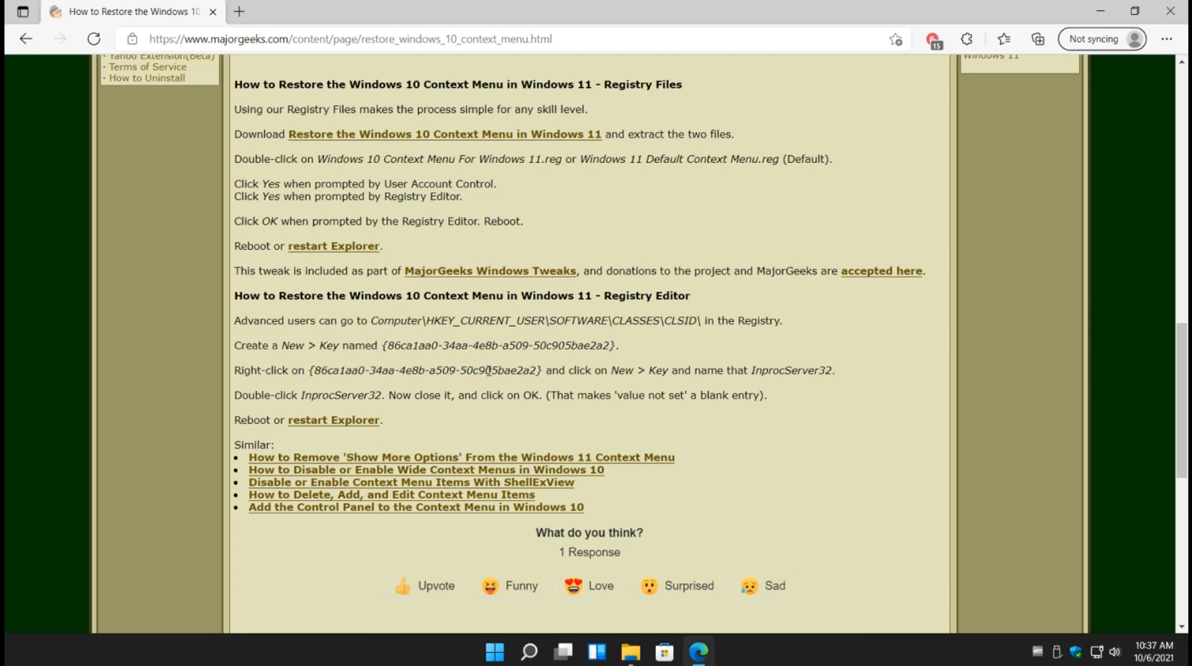
pyautogui.moveTo(779, 370)
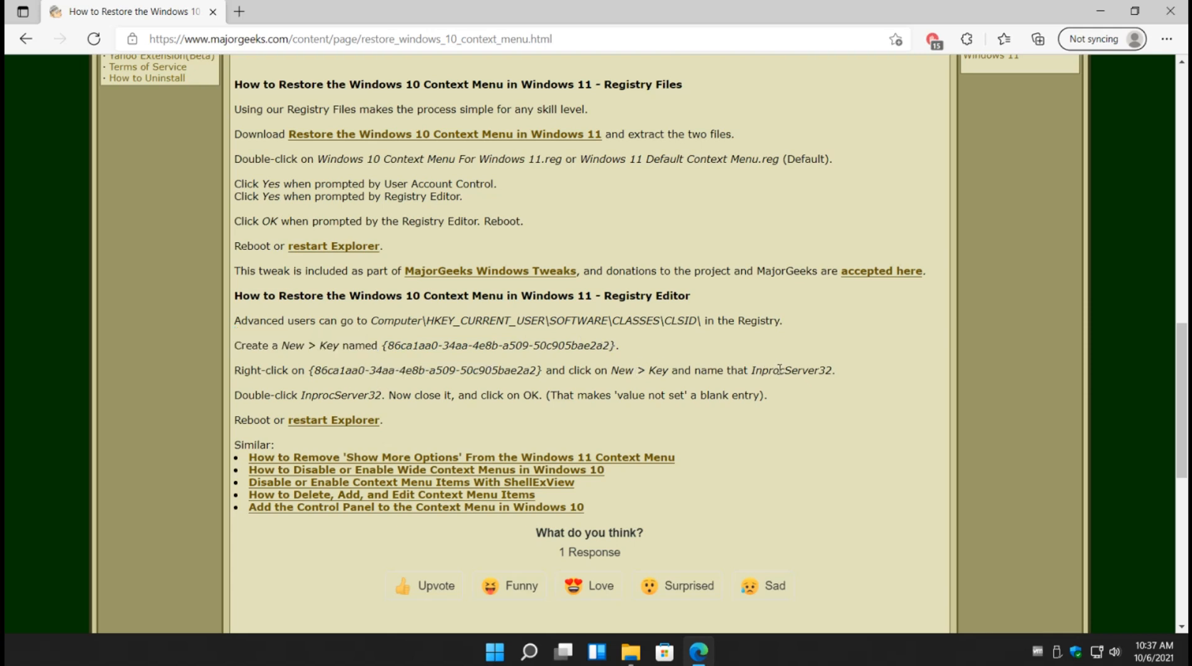
pyautogui.doubleClick(340, 395)
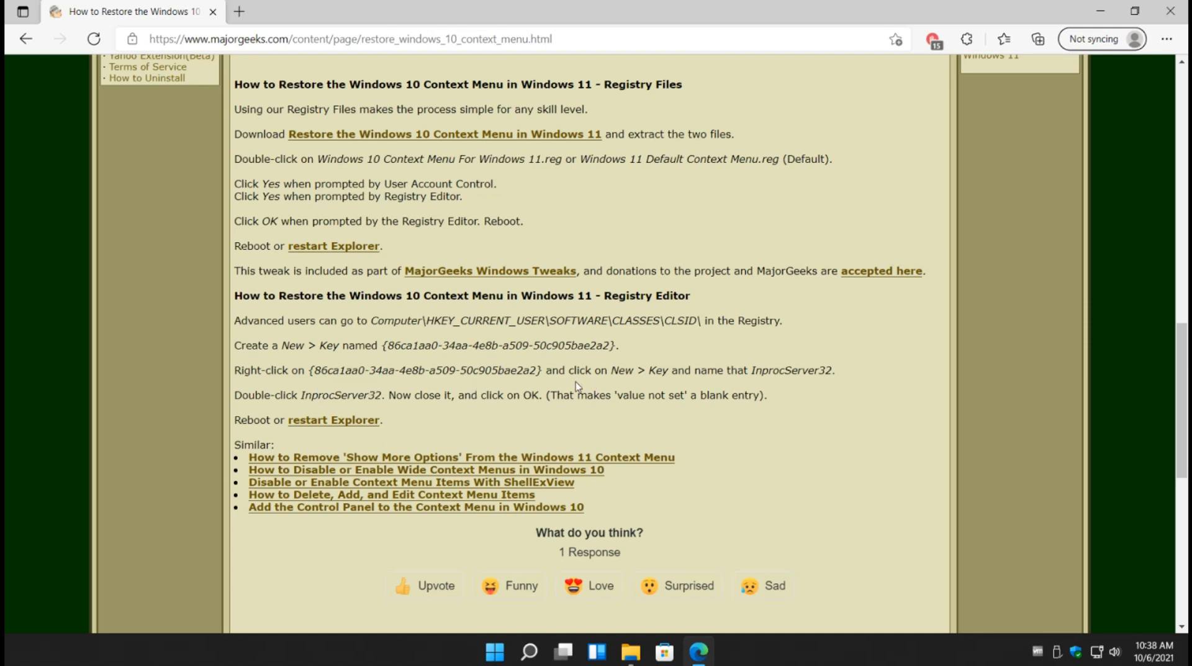
pyautogui.moveTo(567, 384)
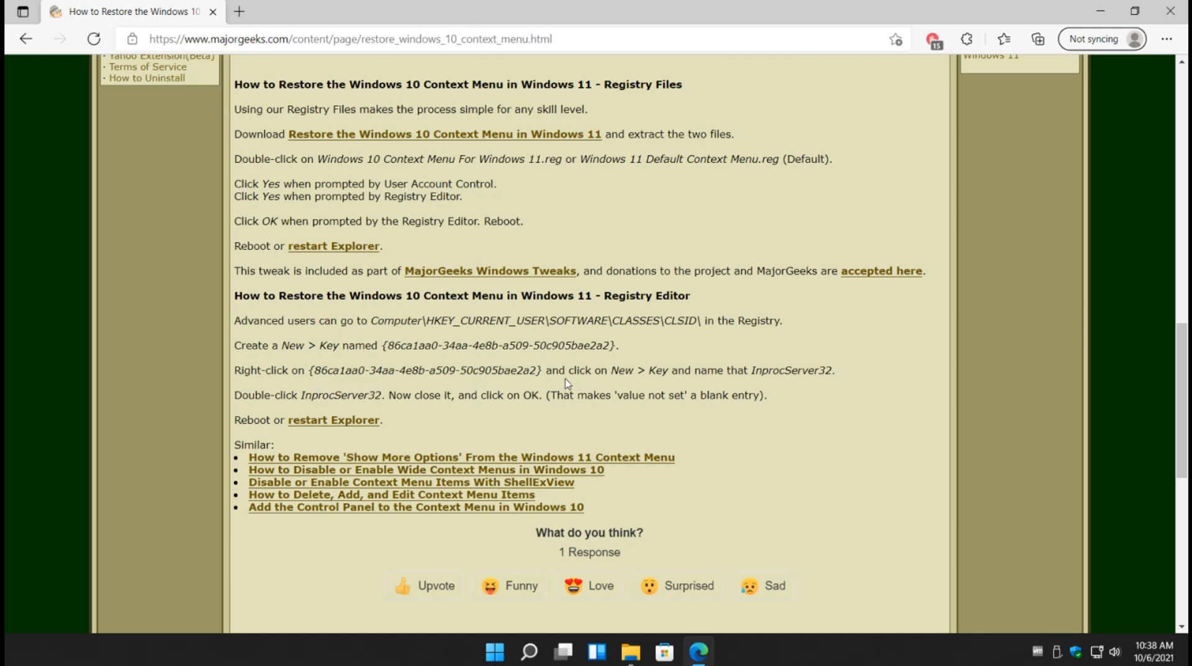
pyautogui.moveTo(393, 324)
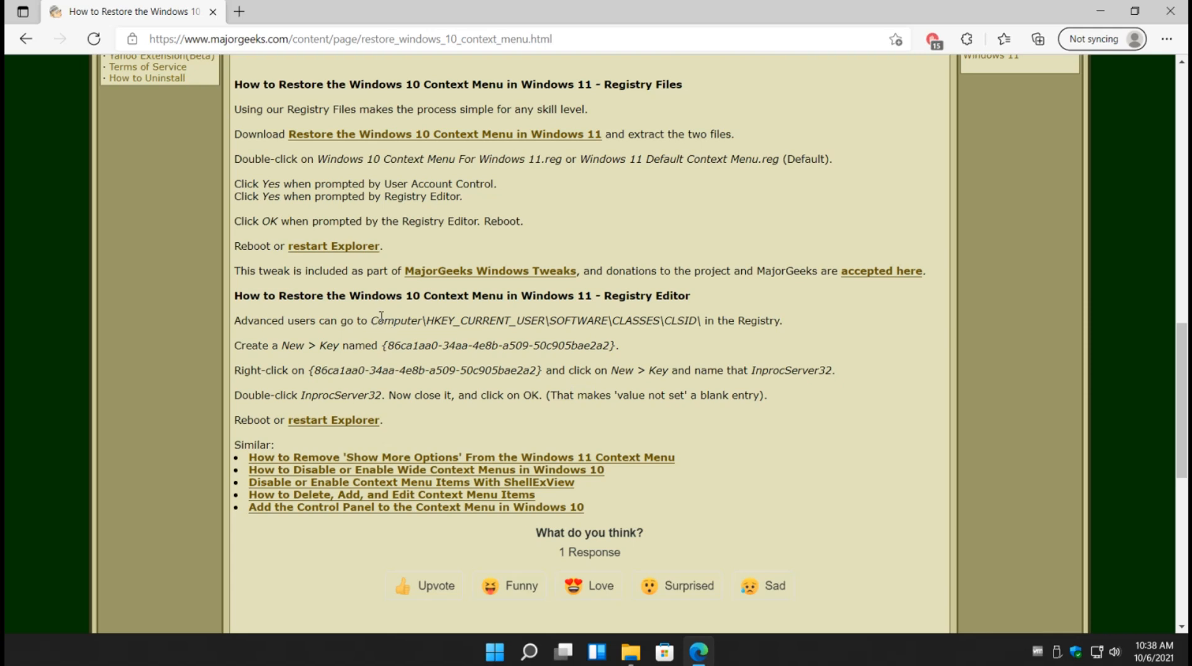
pyautogui.moveTo(403, 336)
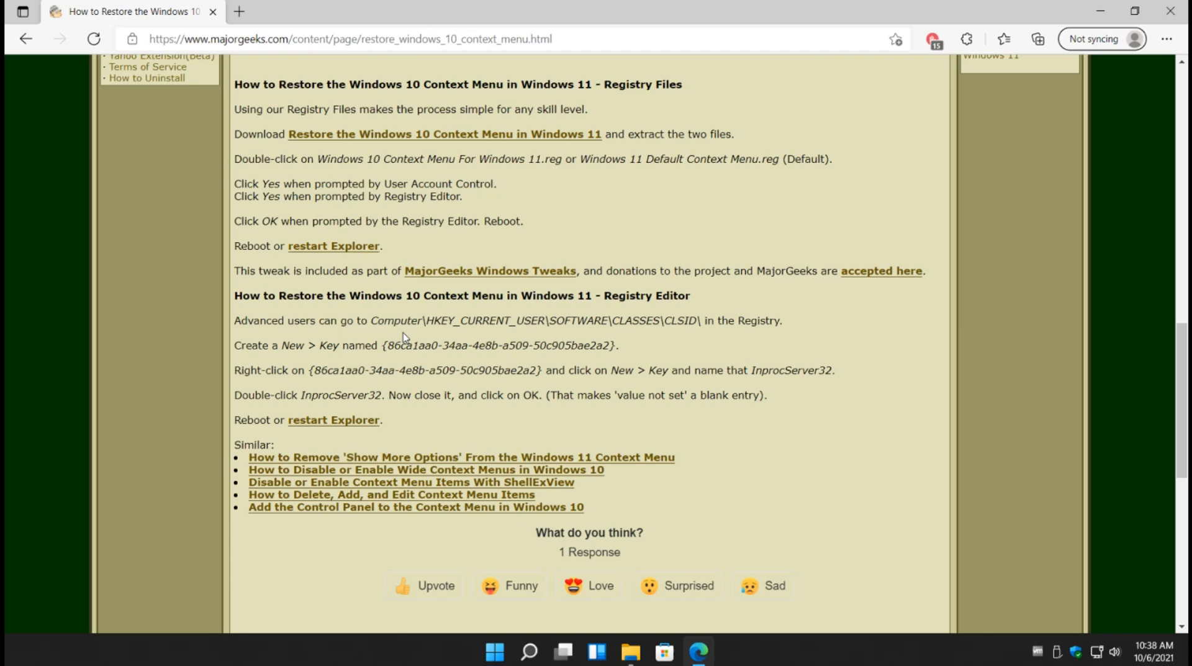
# Follow the 'Restore the Windows 10 Context Menu in Windows 11' link and start the Download Now
pyautogui.scroll(3)
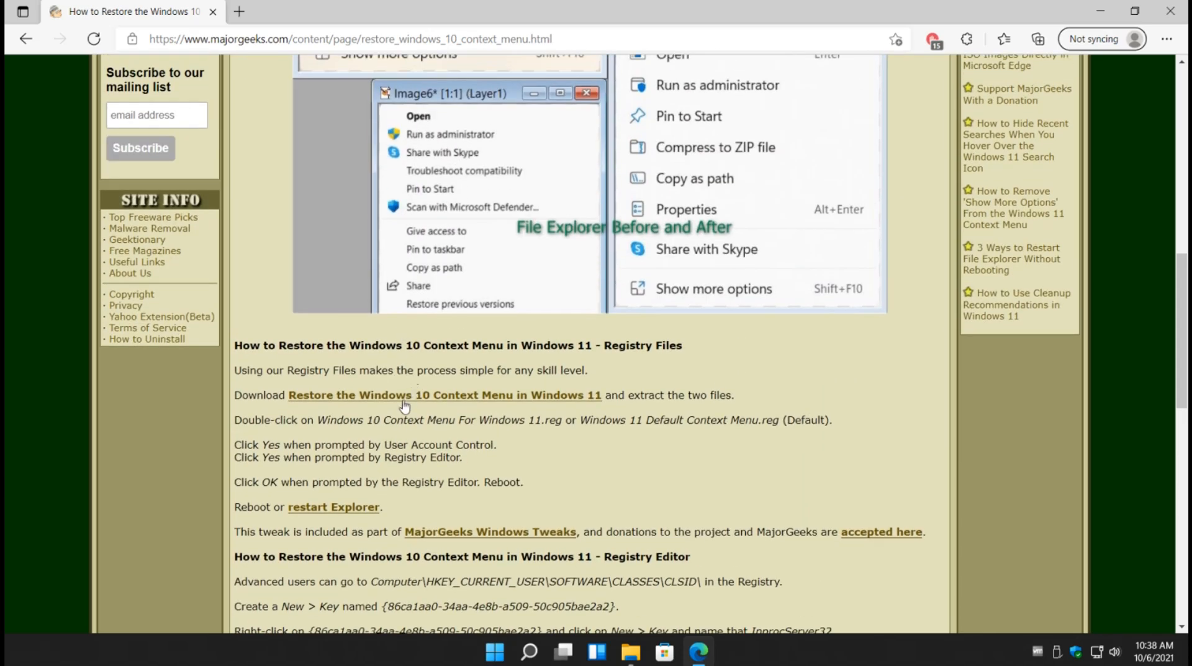
pyautogui.moveTo(422, 401)
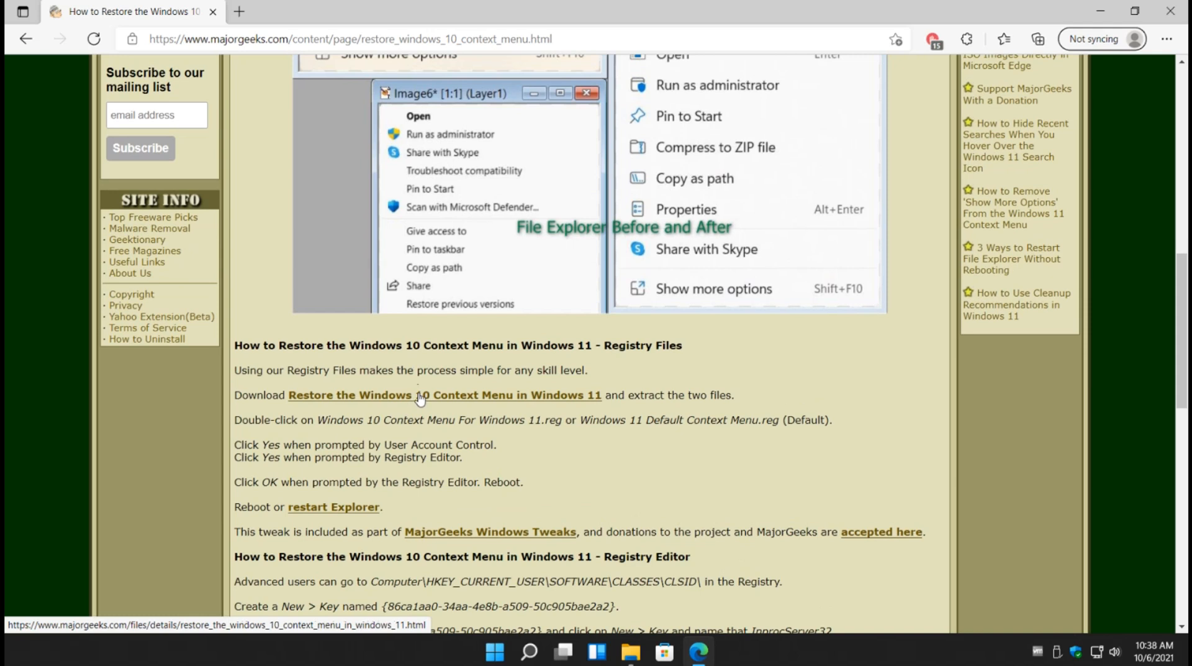
pyautogui.moveTo(1139, 59)
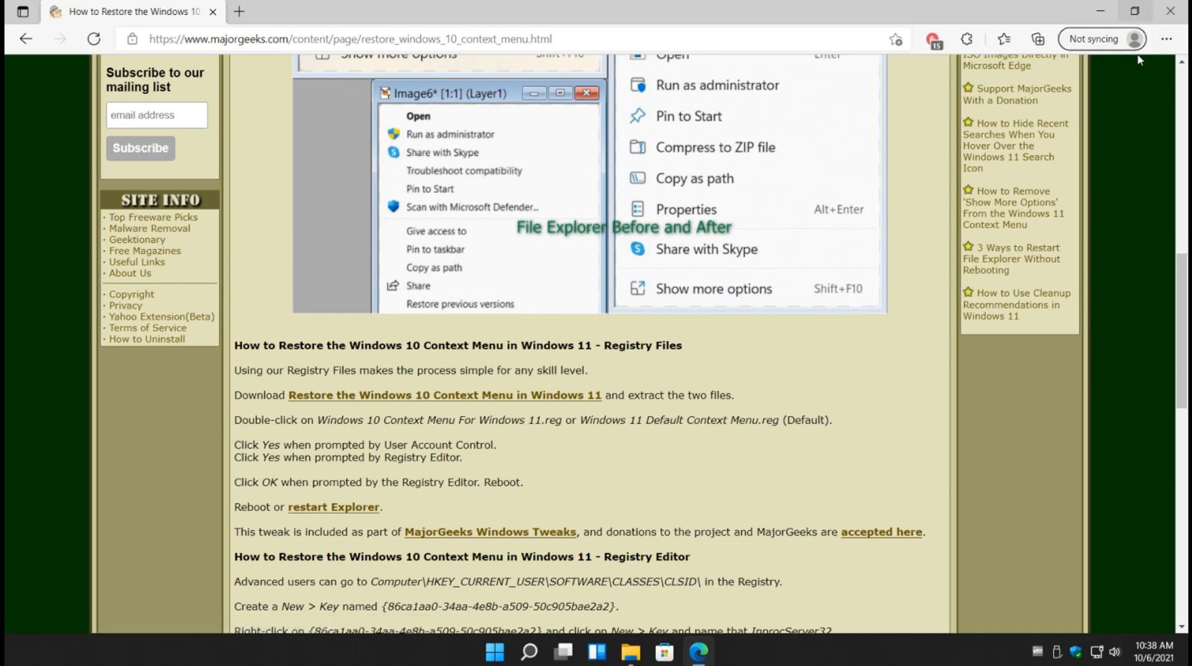
pyautogui.moveTo(445, 403)
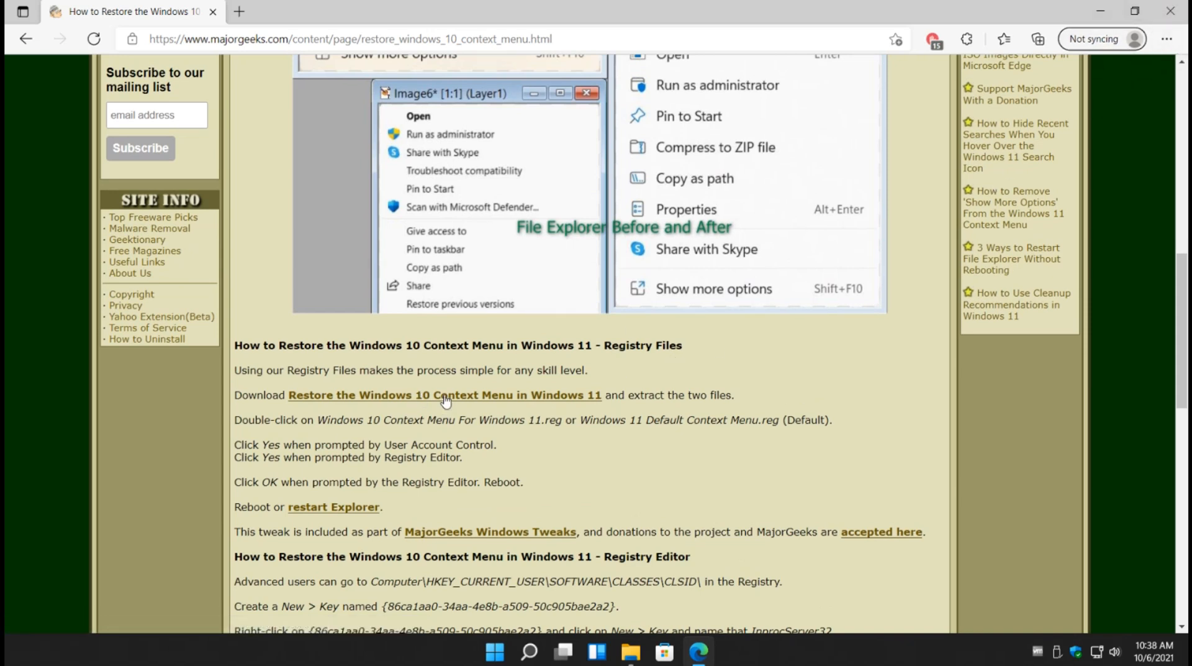
pyautogui.click(444, 395)
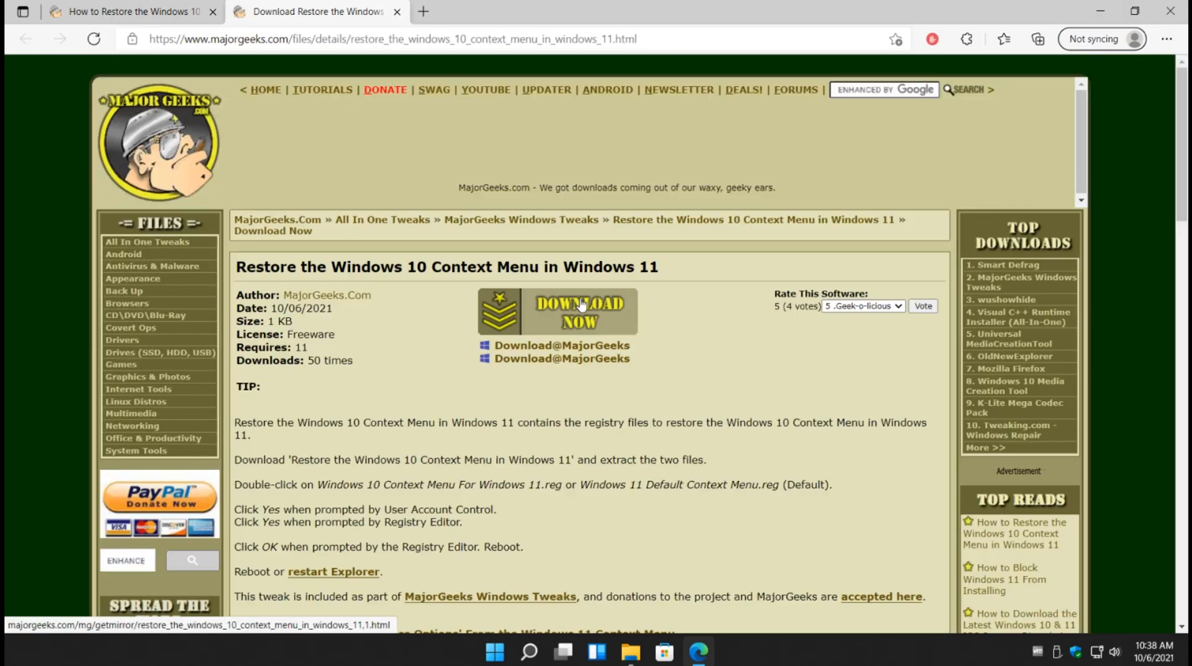
pyautogui.click(396, 12)
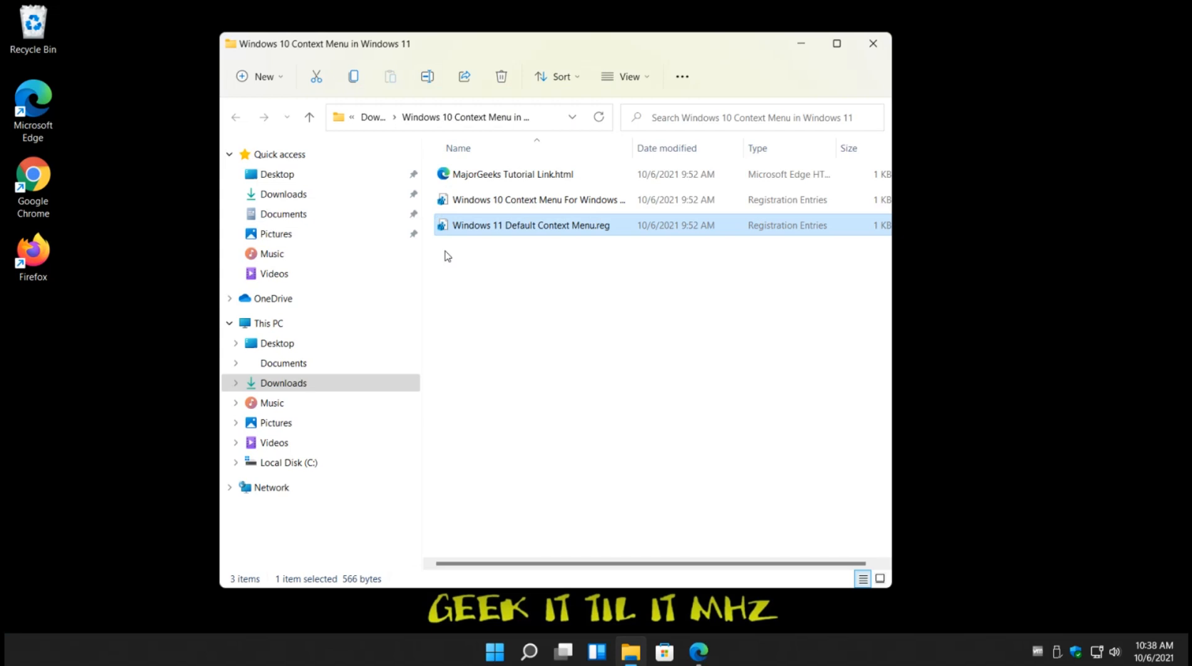
pyautogui.rightClick(531, 225)
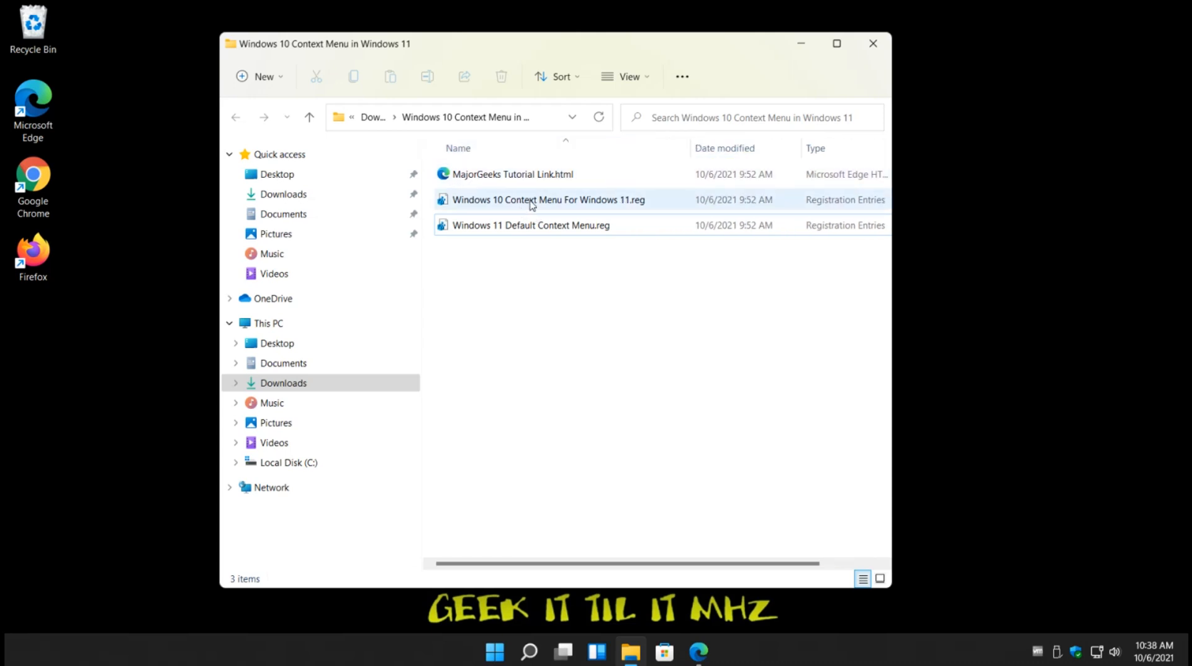
pyautogui.click(548, 198)
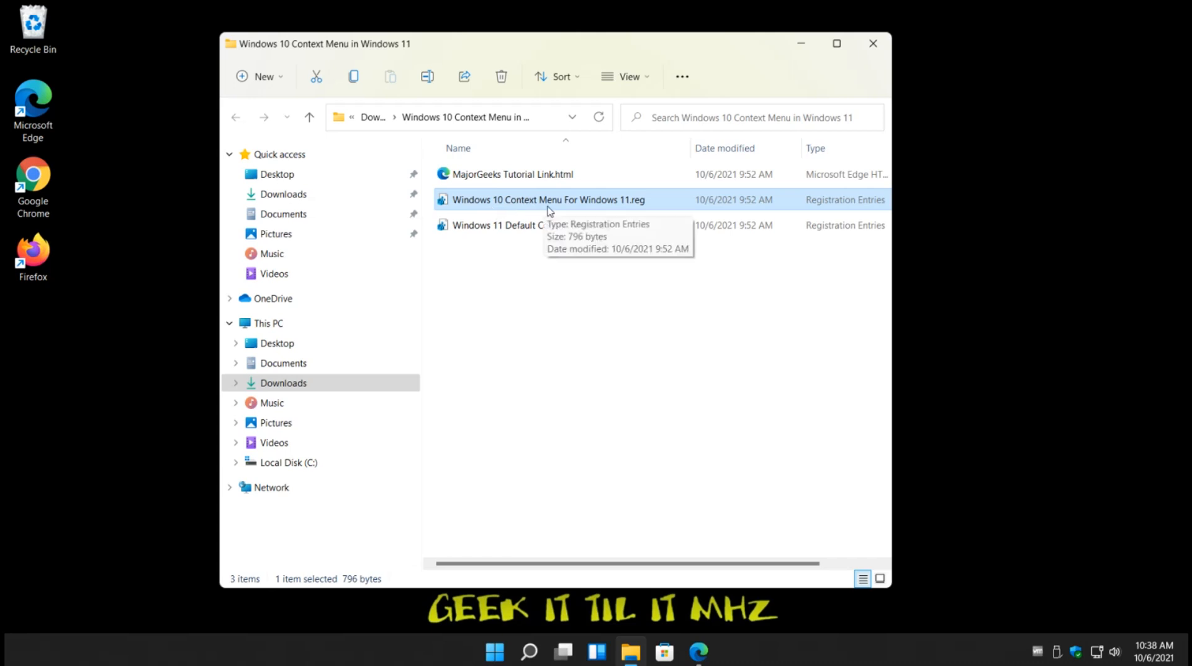
pyautogui.click(531, 225)
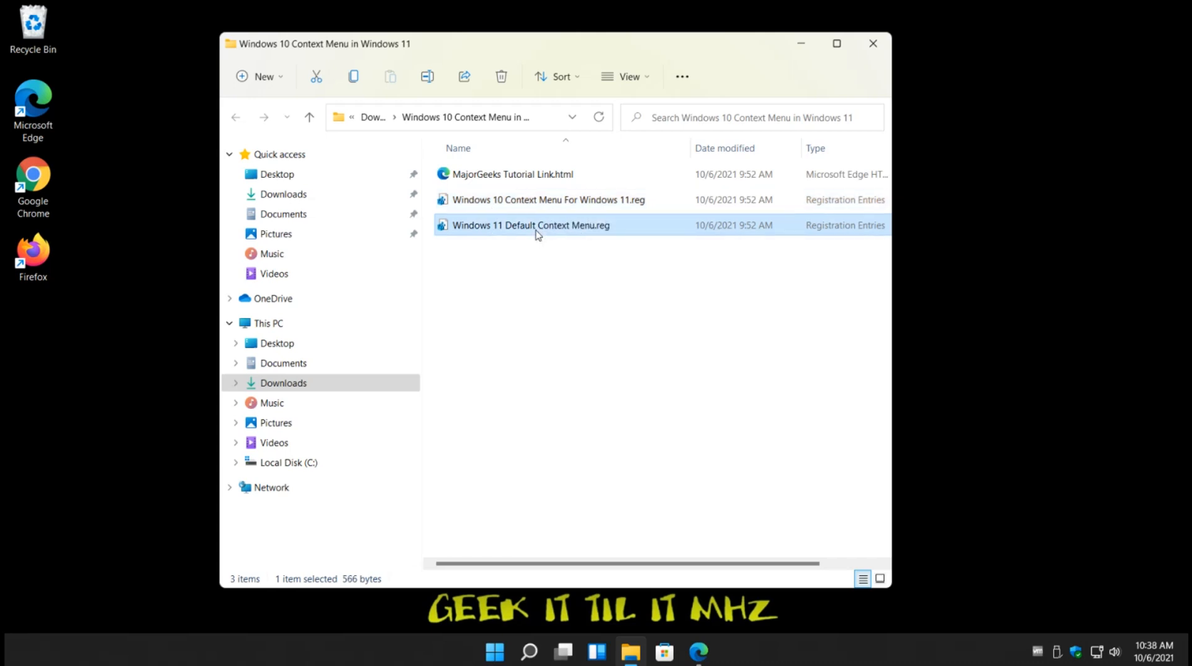
pyautogui.click(548, 199)
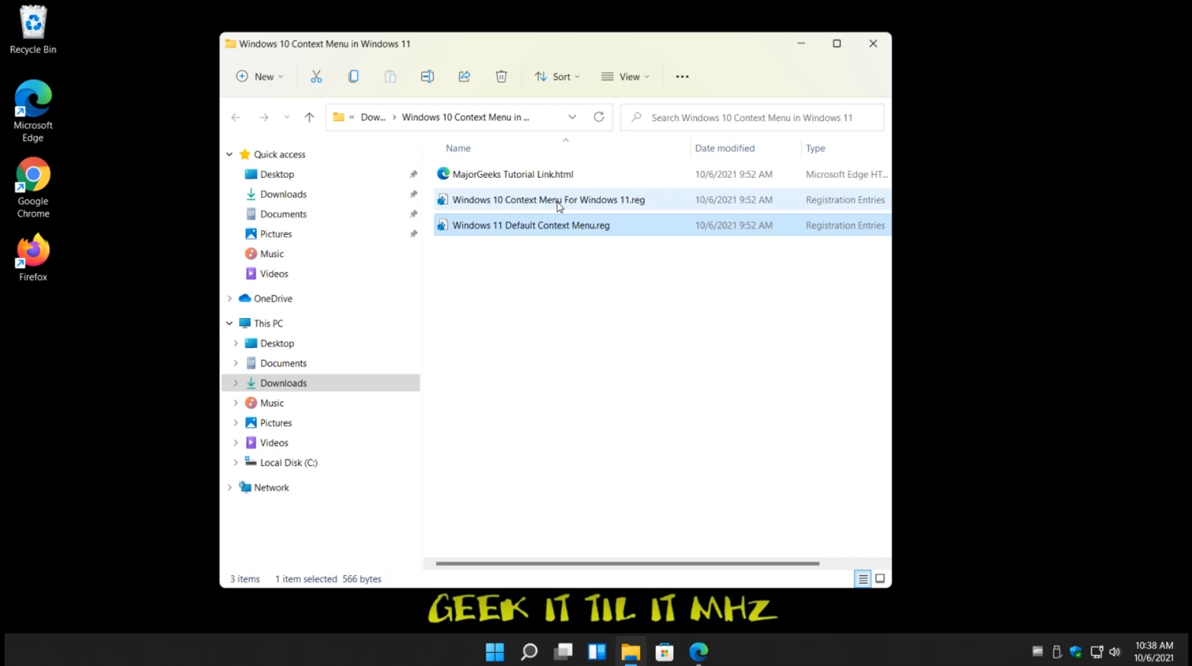
# Run Windows 10 Context Menu For Windows 11.reg, accepting the security, UAC and Registry Editor prompts
pyautogui.doubleClick(548, 199)
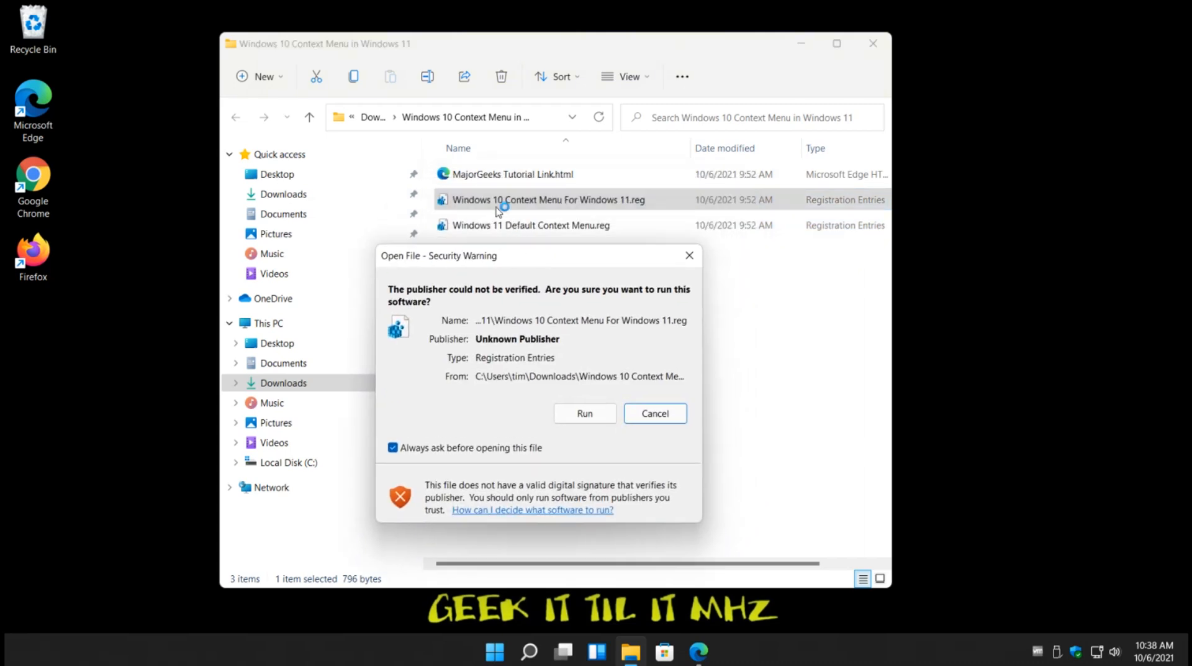
pyautogui.moveTo(591, 372)
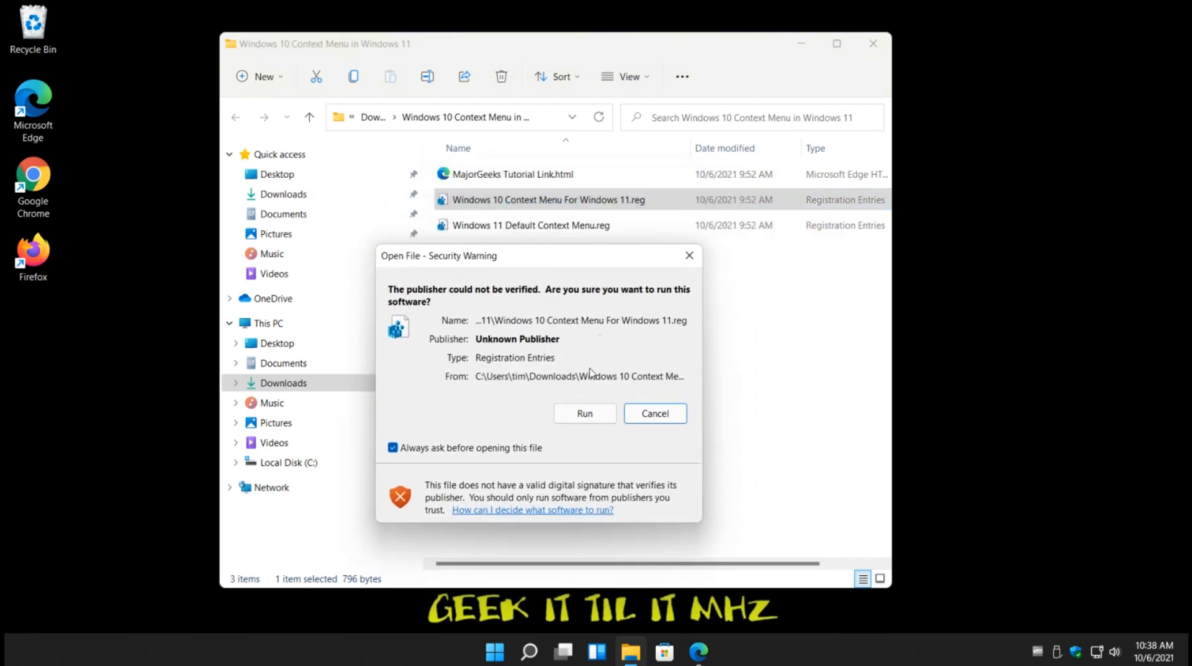
pyautogui.click(584, 414)
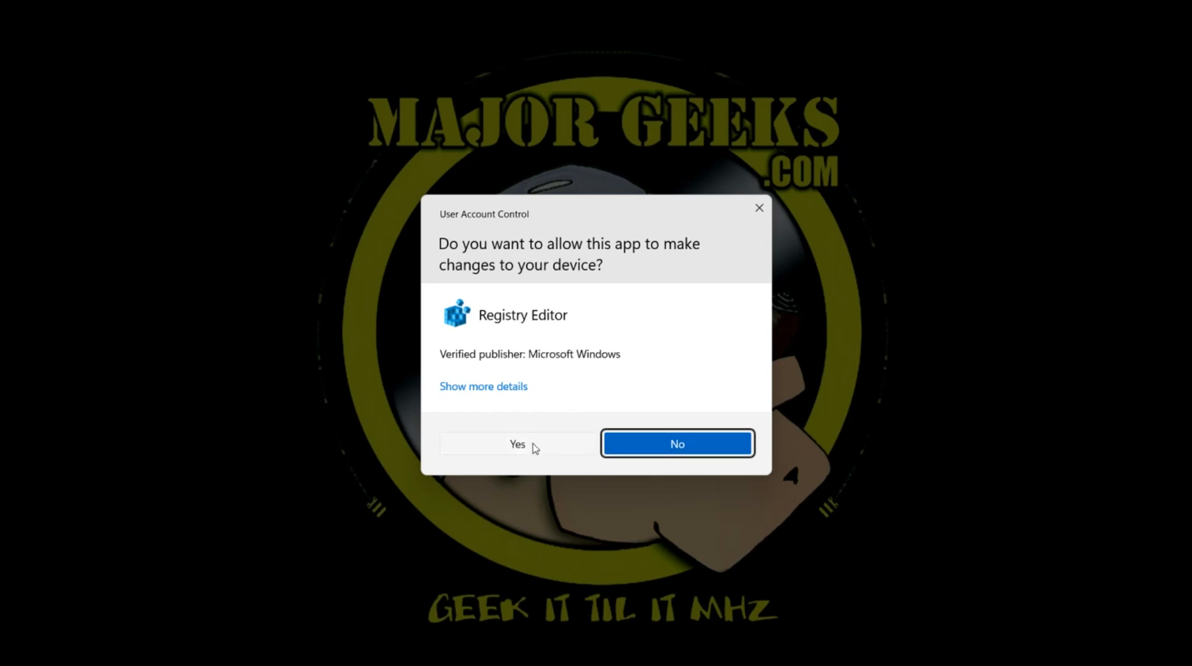
pyautogui.click(516, 443)
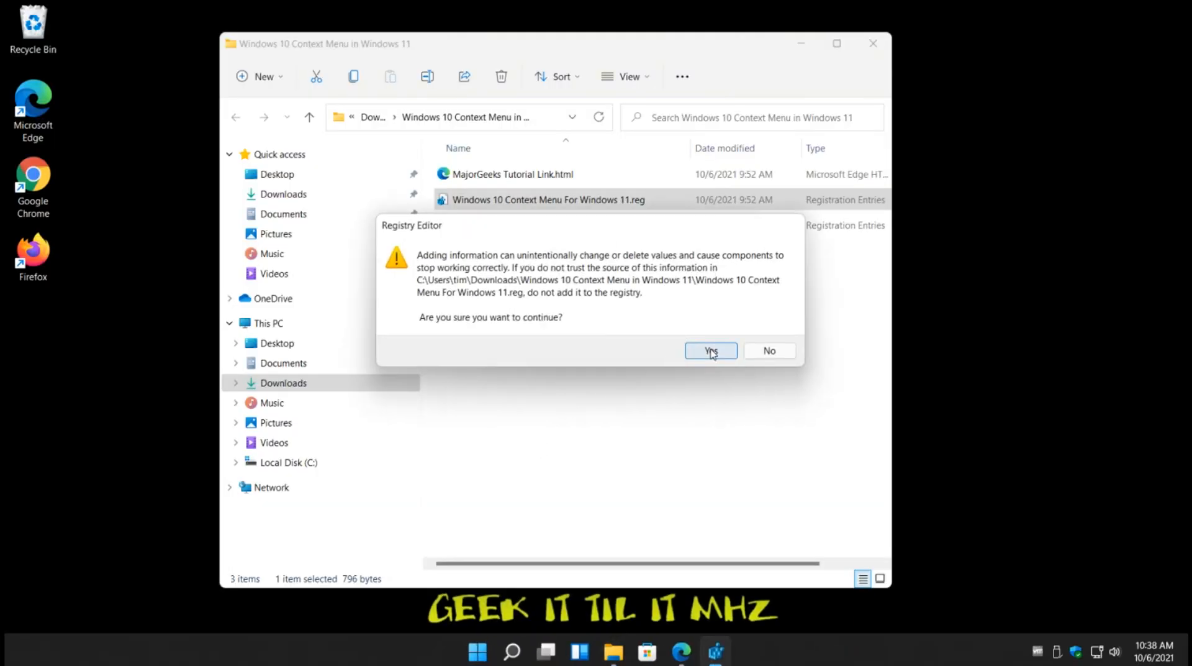
pyautogui.click(709, 350)
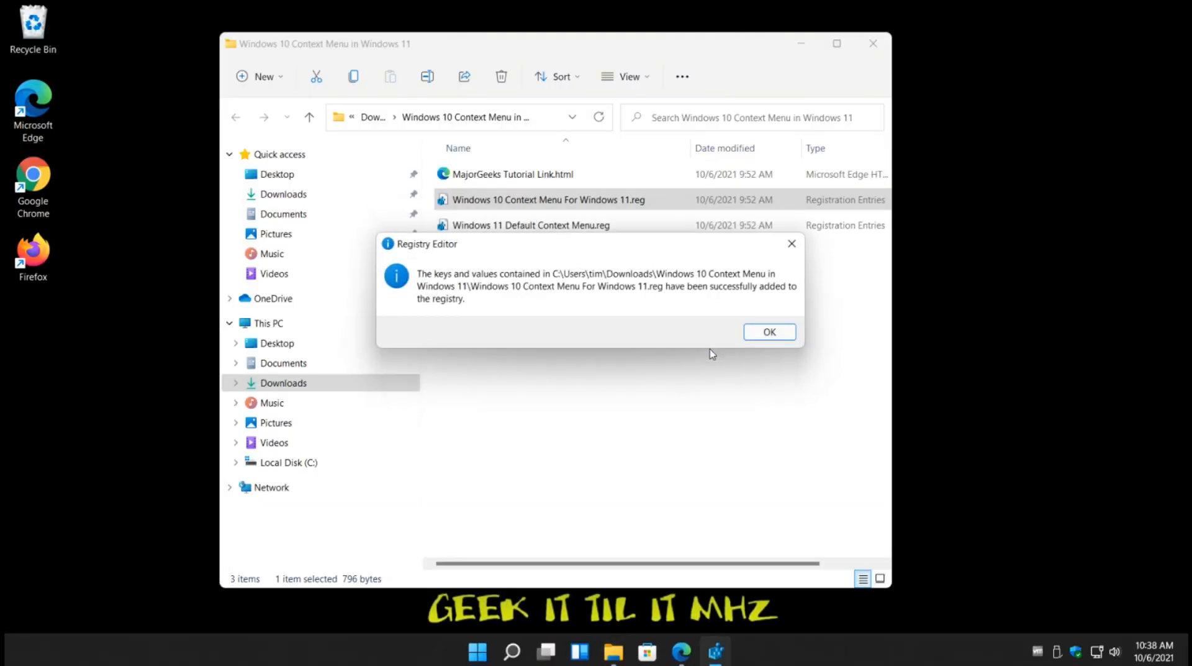
# Dismiss the success message, close the folder and launch Task Manager from the Start button menu
pyautogui.click(768, 332)
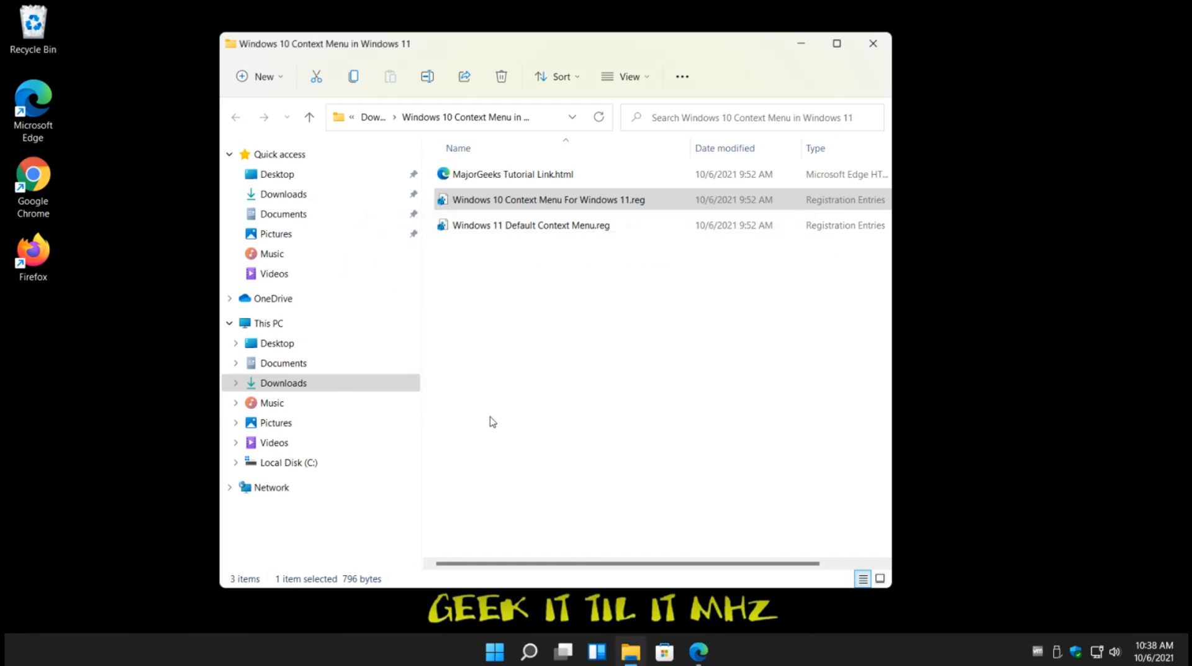
pyautogui.click(871, 44)
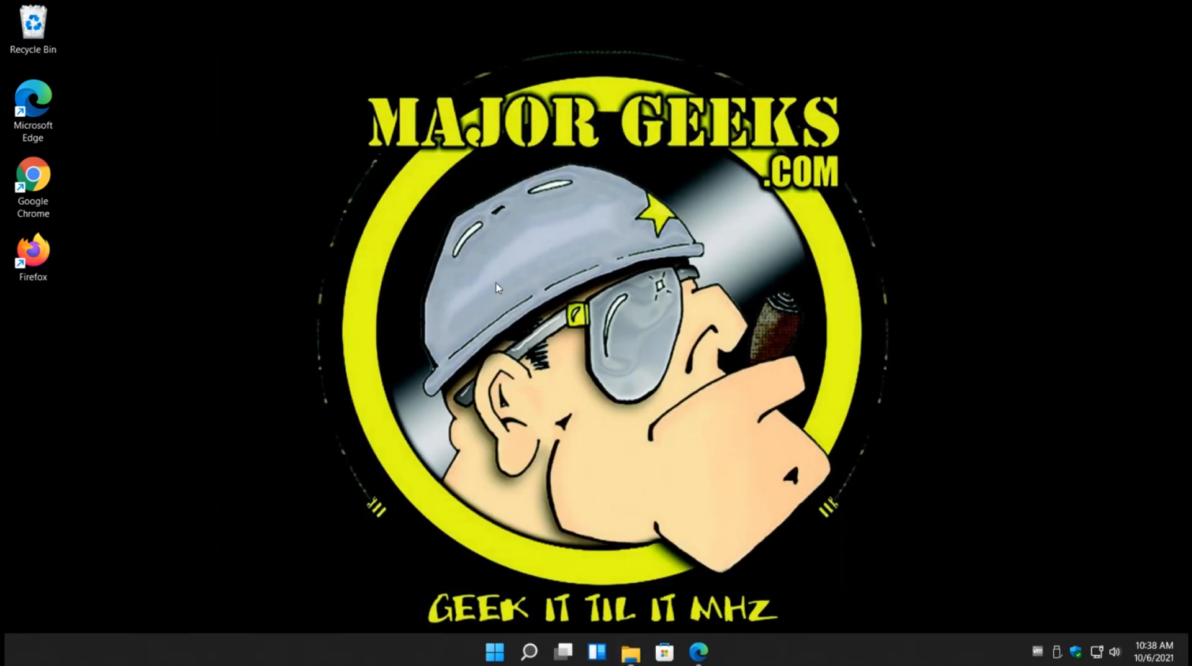
pyautogui.moveTo(408, 641)
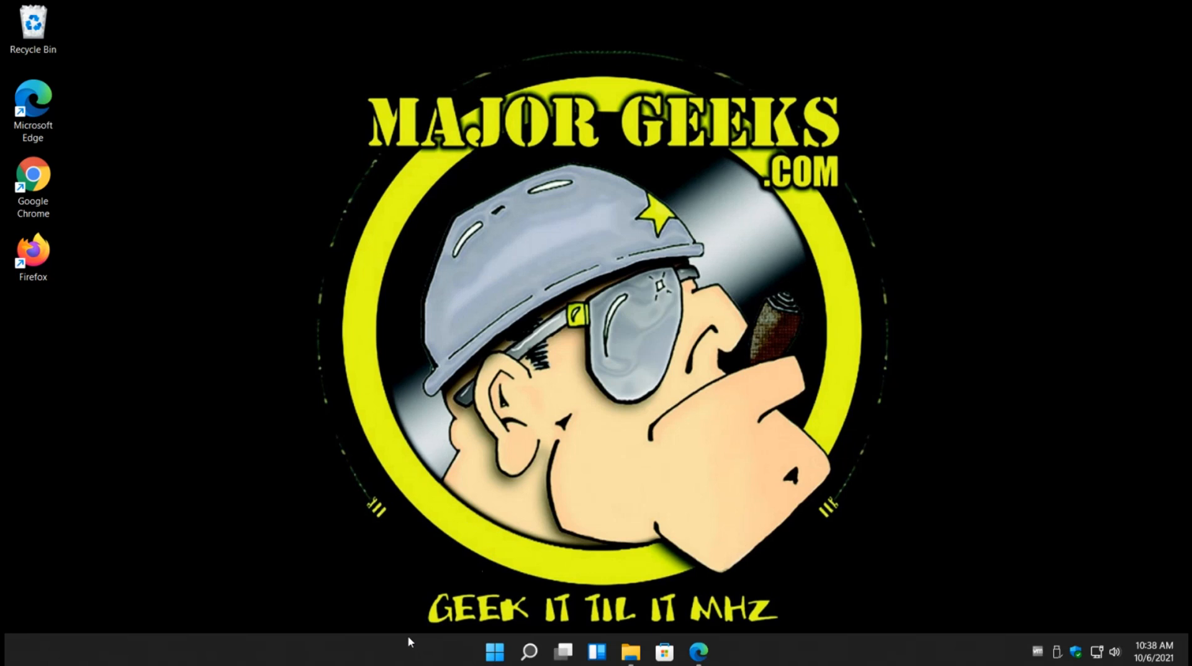
pyautogui.rightClick(495, 651)
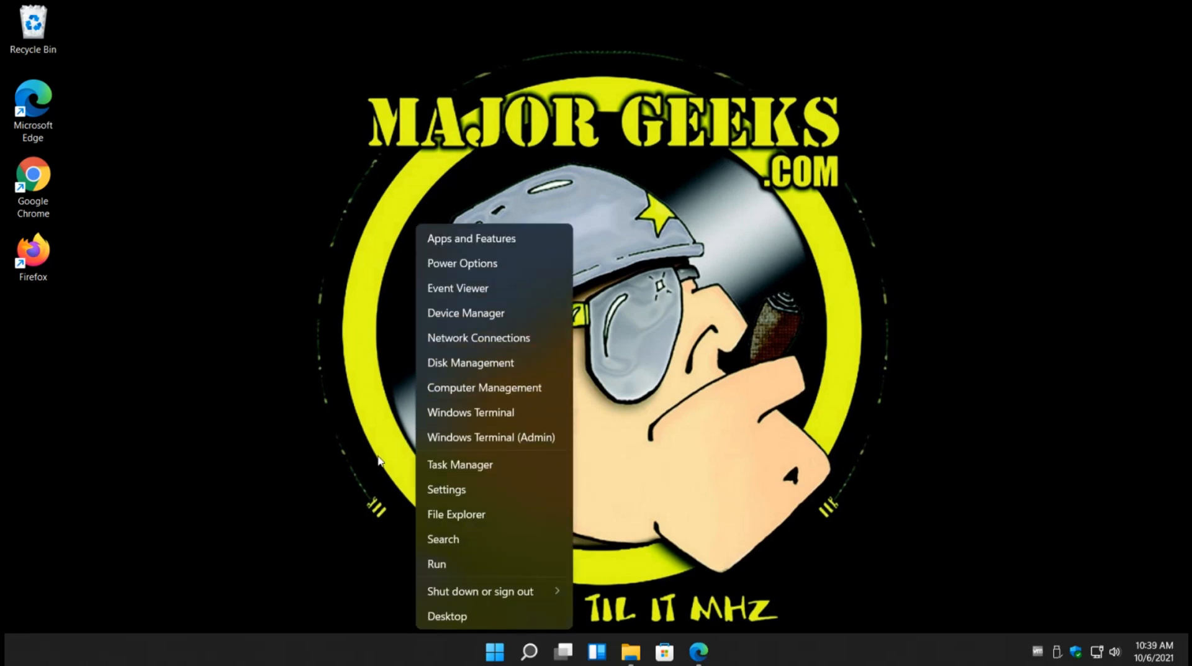
pyautogui.moveTo(459, 464)
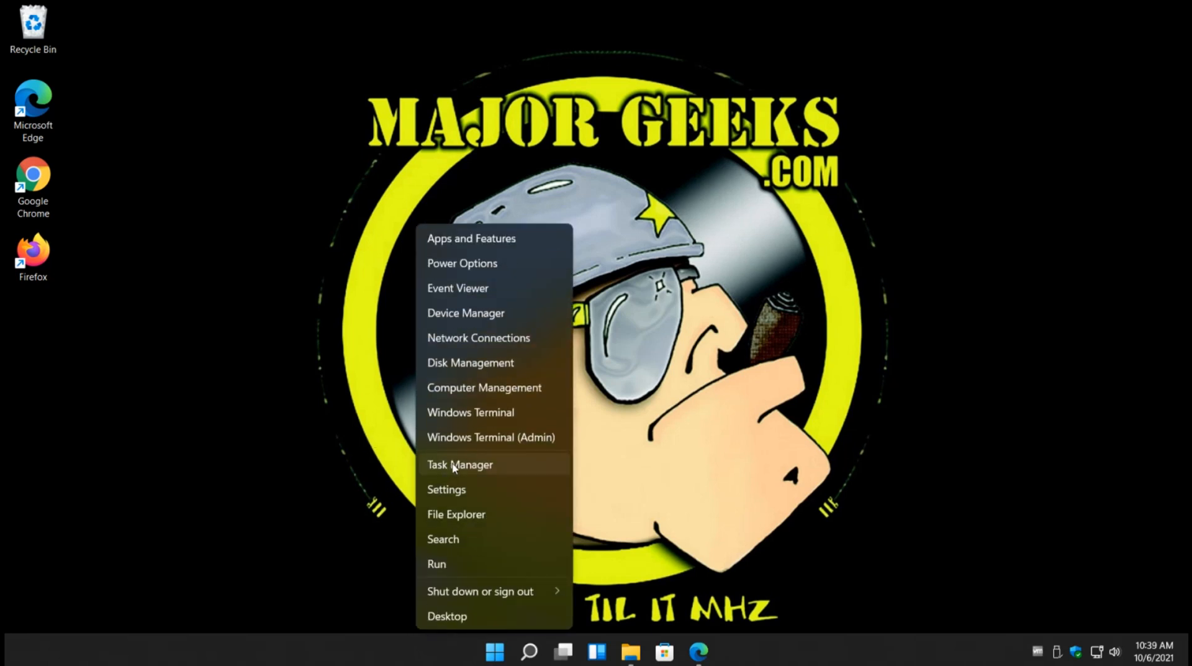
pyautogui.click(460, 465)
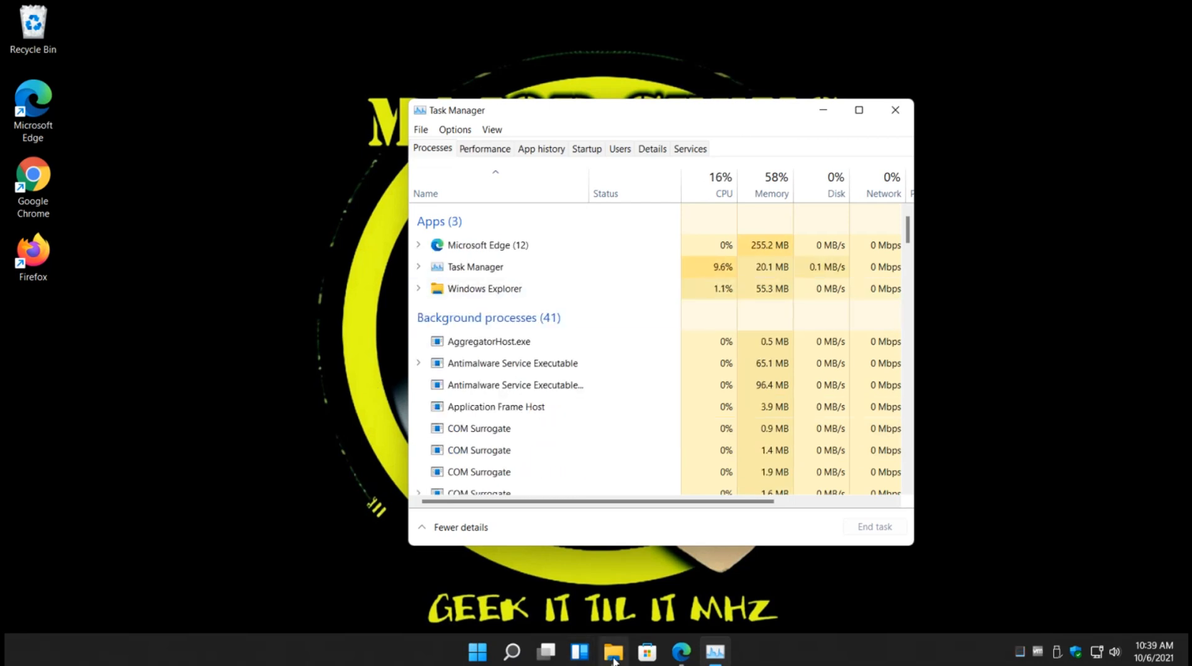
pyautogui.moveTo(784, 306)
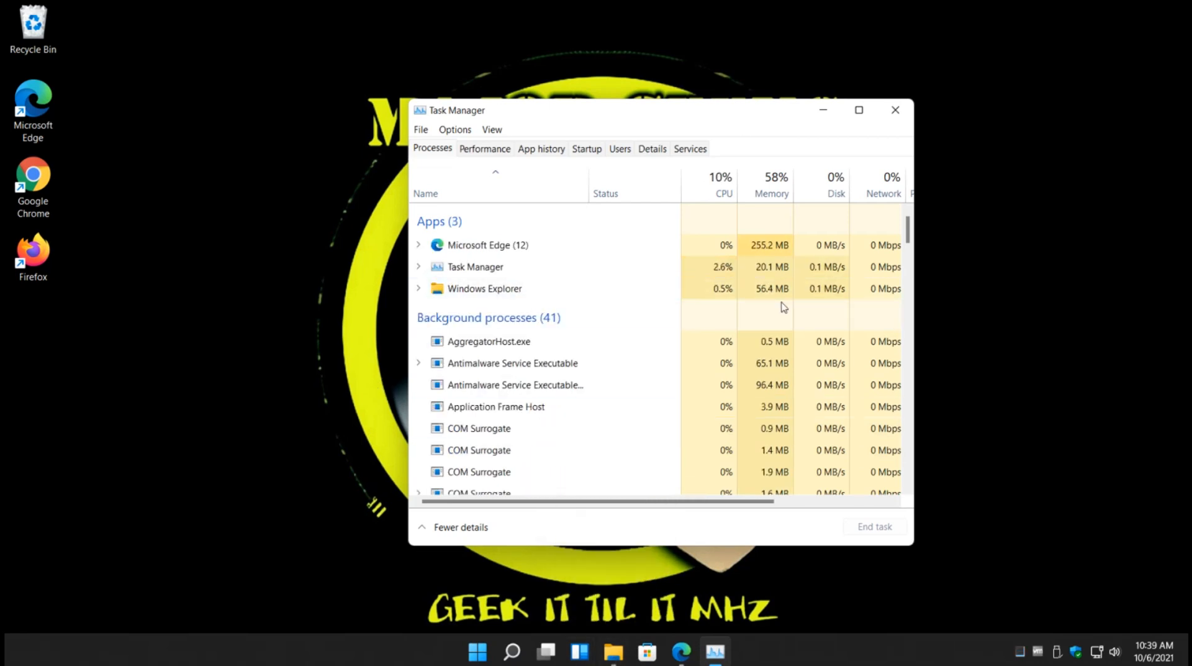
# Locate the Windows Explorer process and bring up its actions to restart it
pyautogui.scroll(-3)
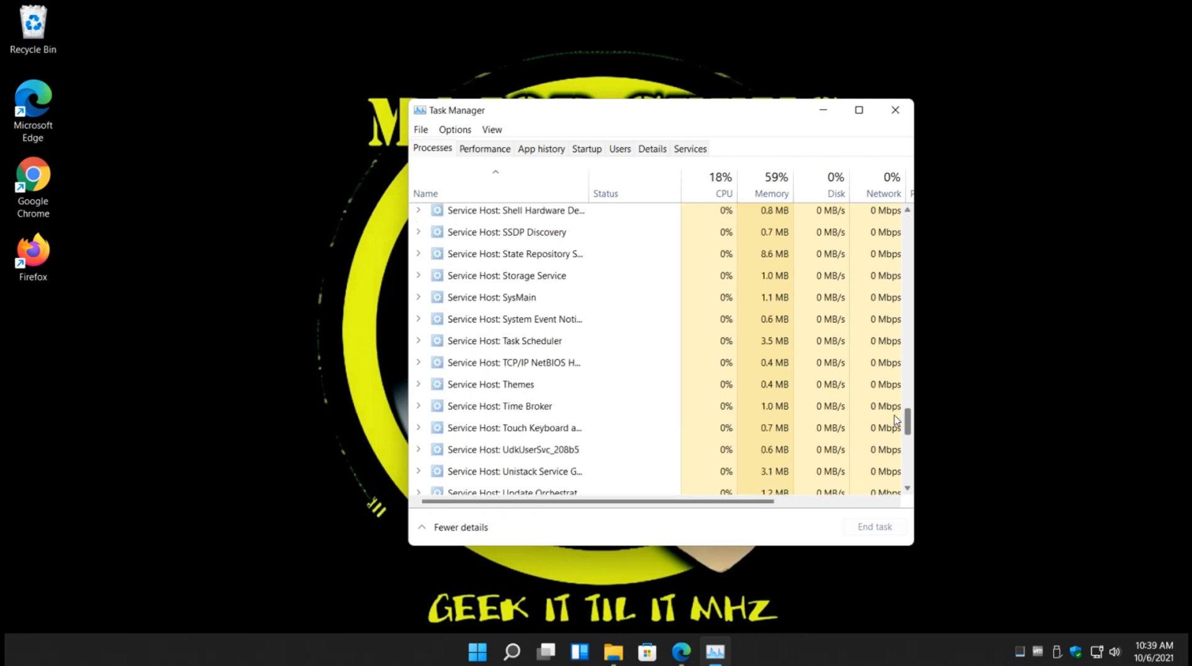
pyautogui.scroll(-3)
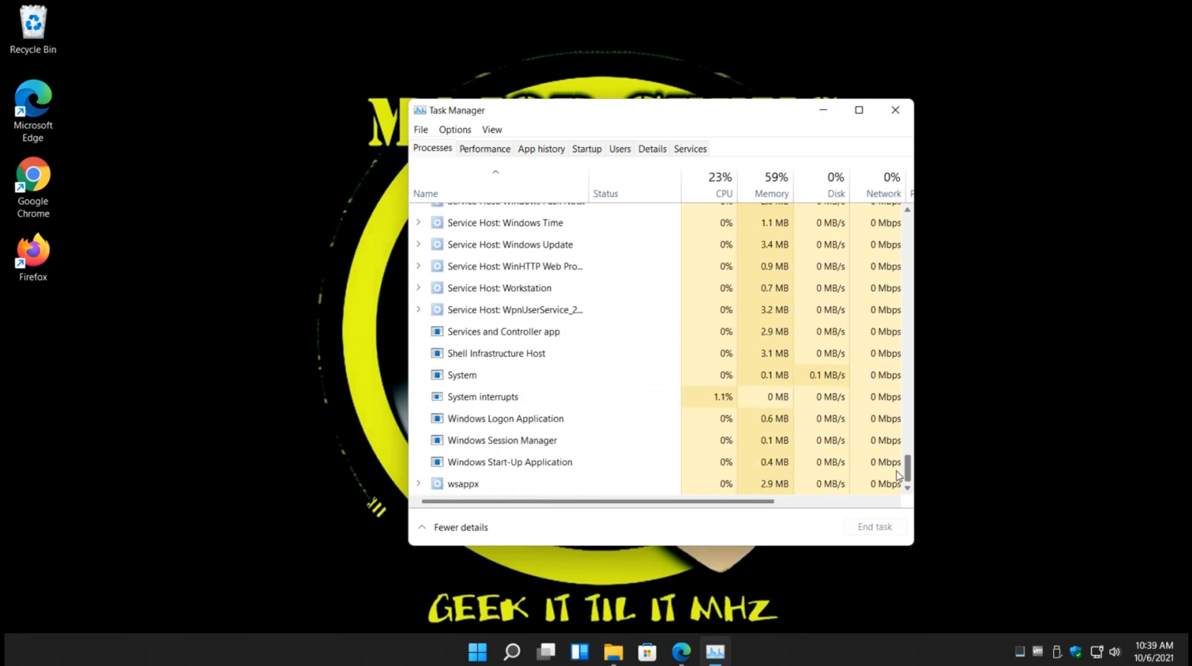
pyautogui.scroll(3)
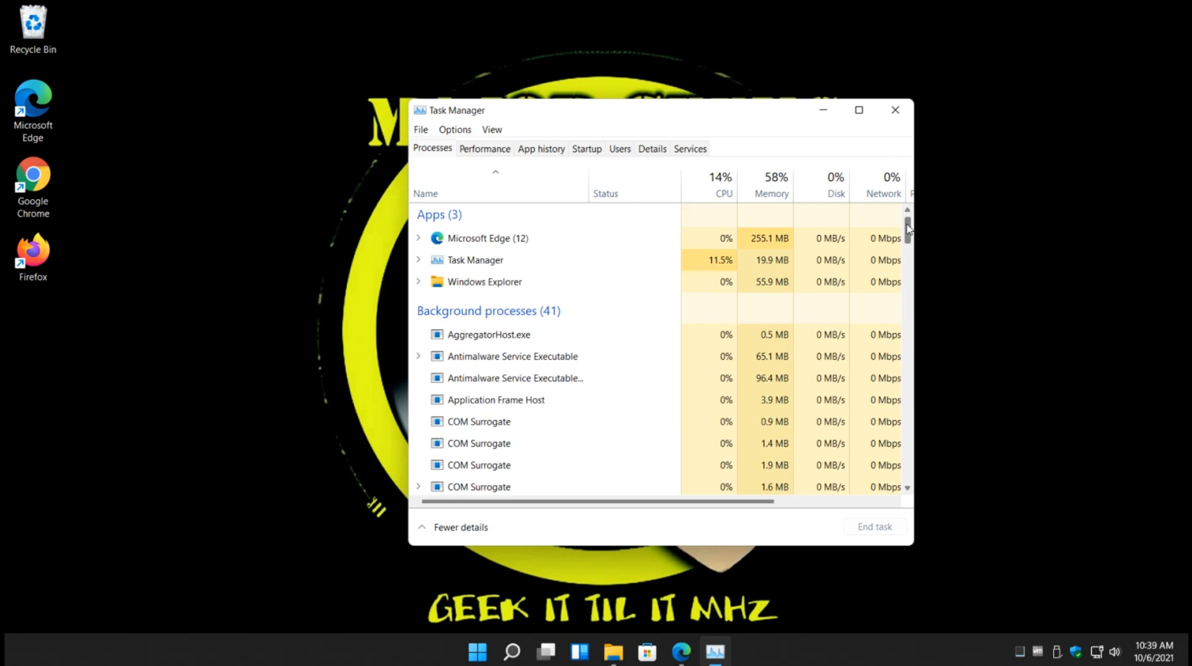
pyautogui.scroll(-3)
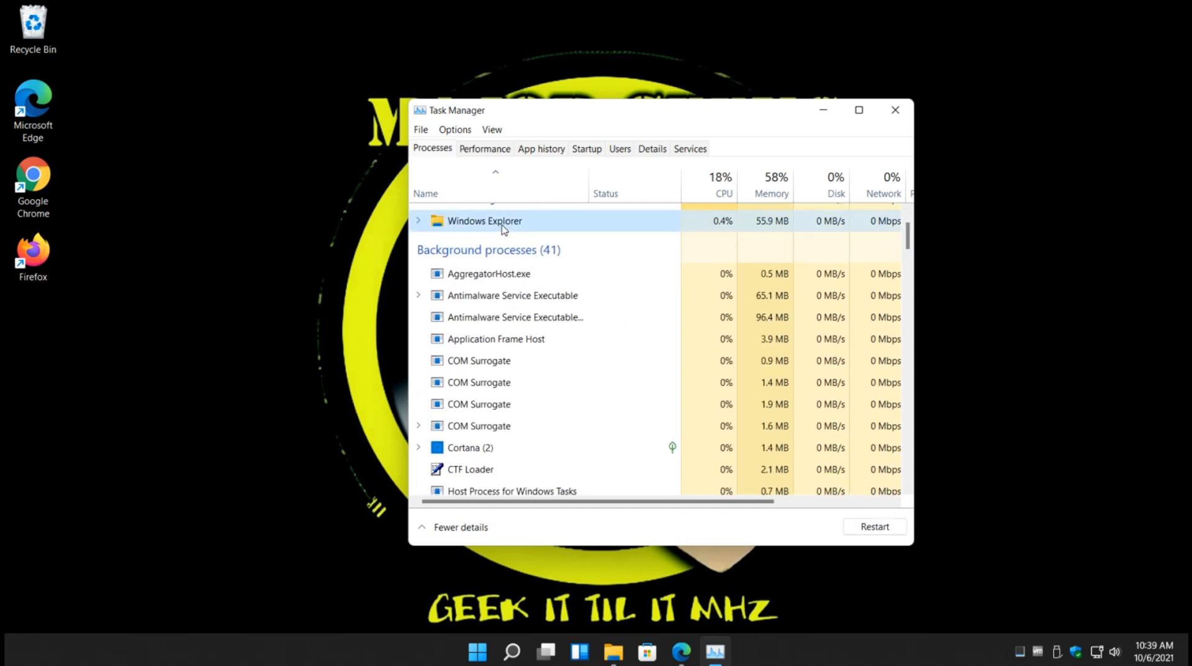
pyautogui.rightClick(485, 239)
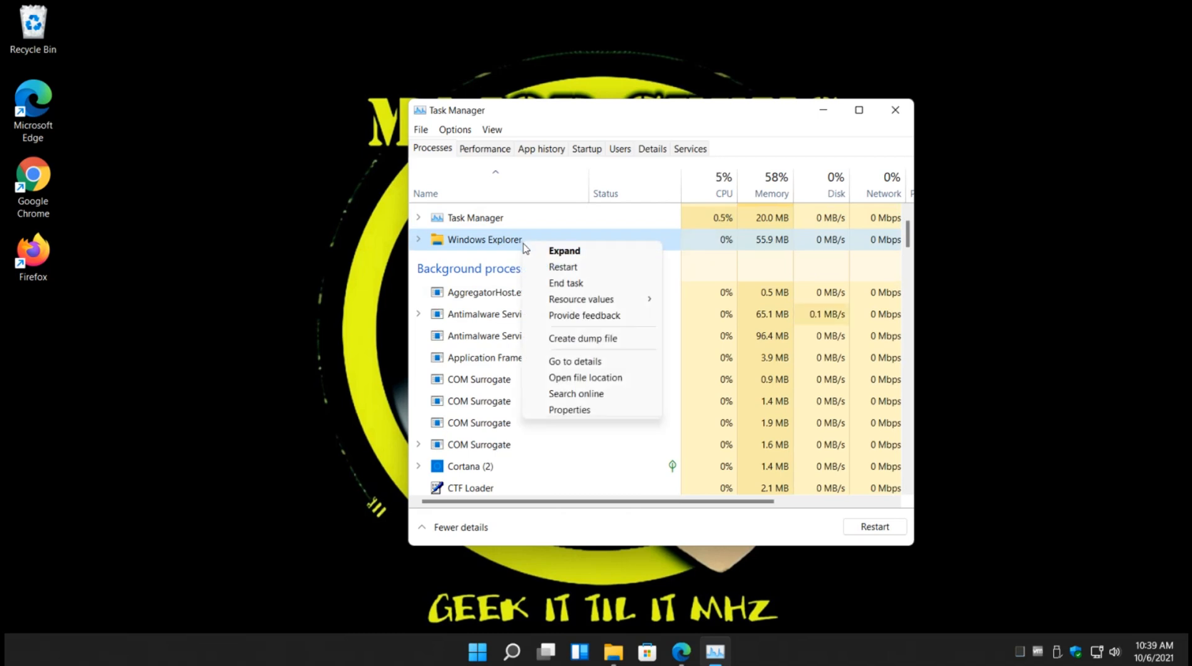
pyautogui.moveTo(567, 282)
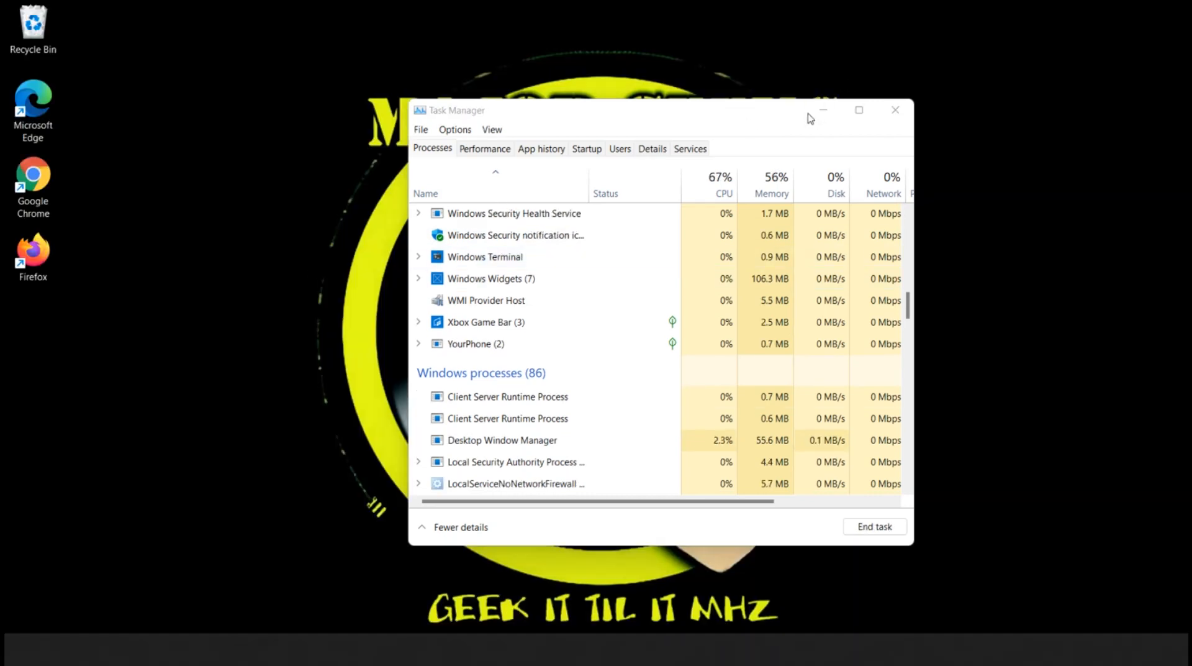
# Close Task Manager, check the desktop context menu style, reopen Downloads and return to the article
pyautogui.click(895, 109)
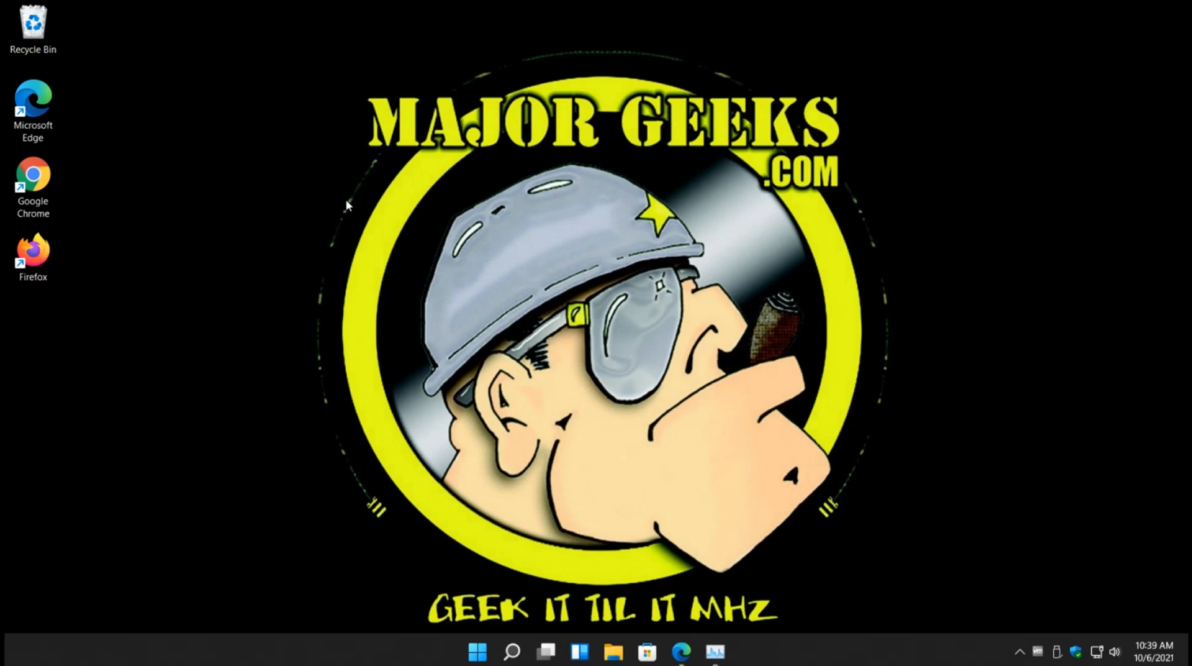
pyautogui.rightClick(348, 205)
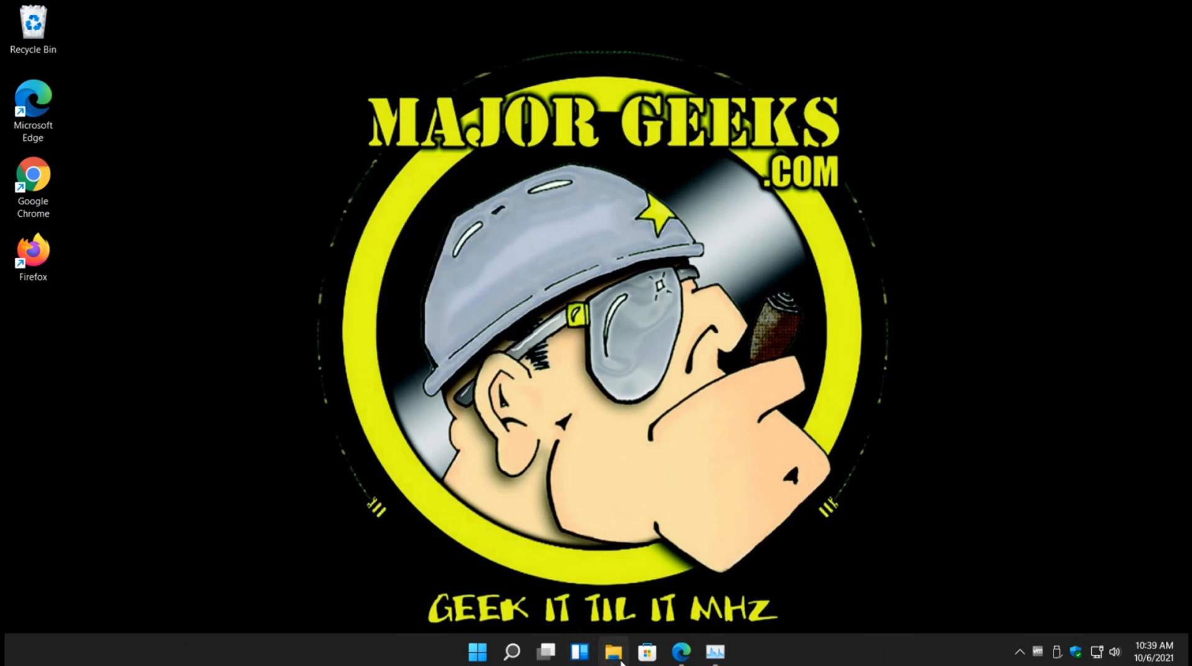
pyautogui.click(613, 652)
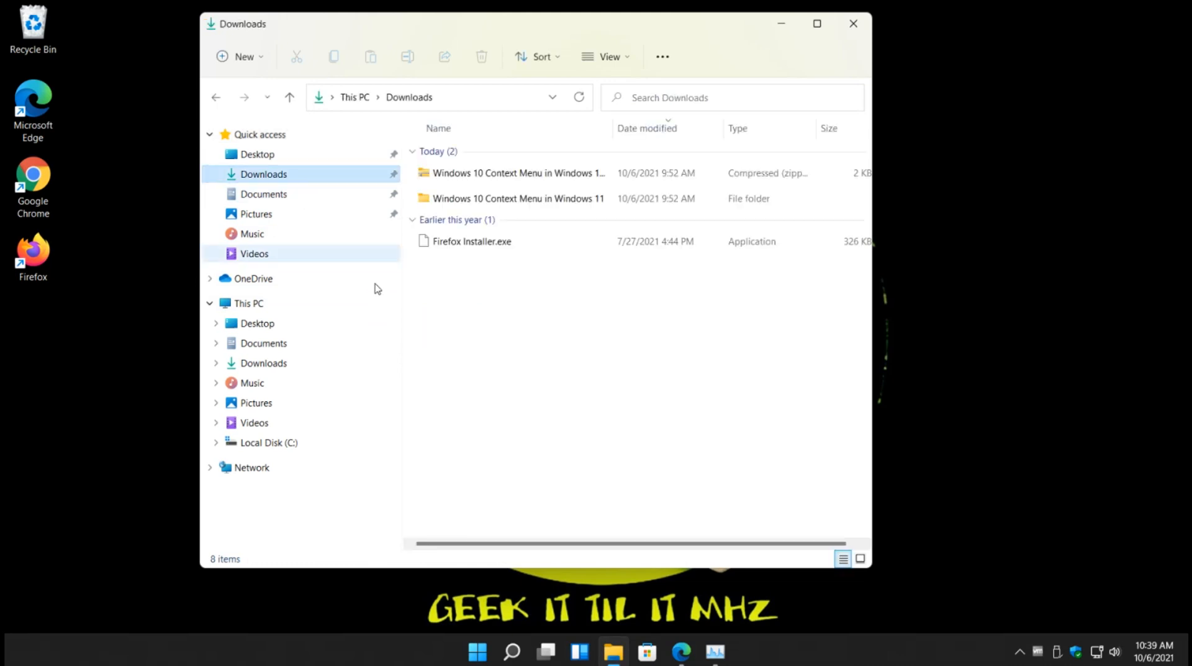
pyautogui.click(516, 198)
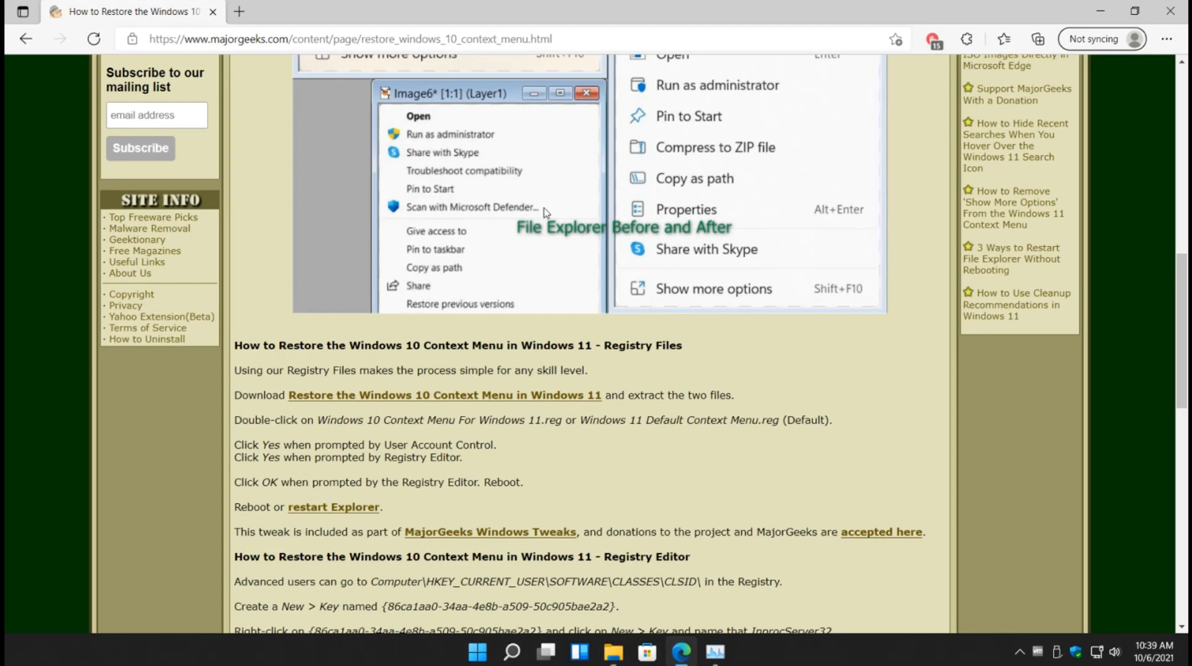
pyautogui.scroll(-3)
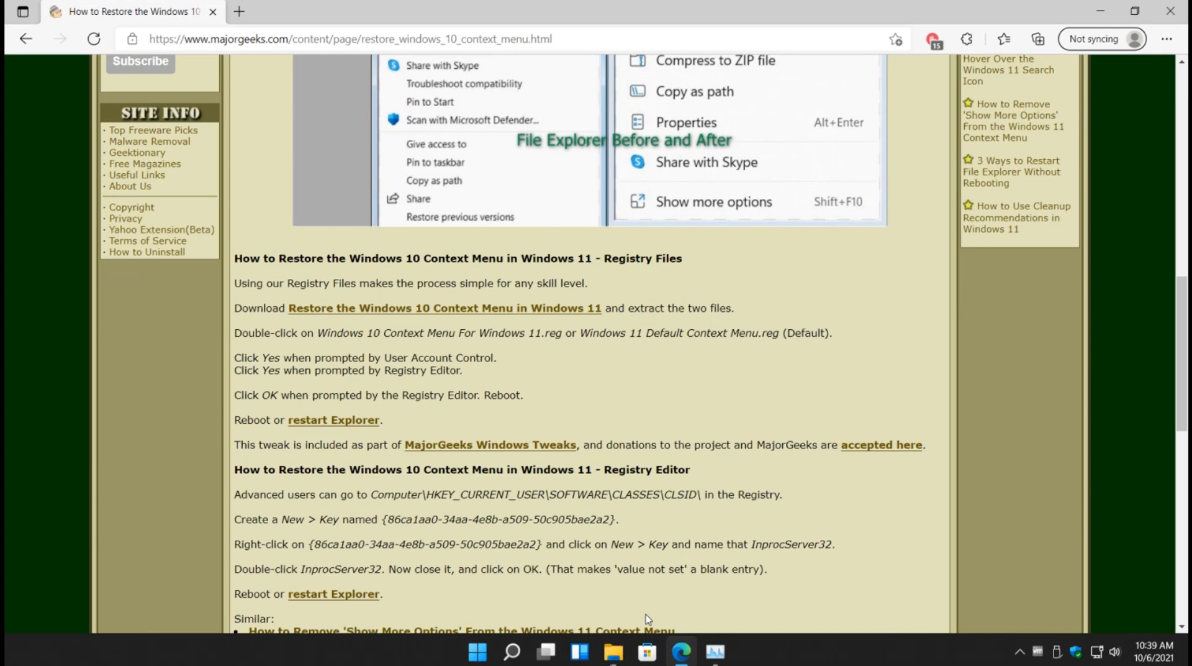
# Run Windows 11 Default Context Menu.reg from the folder, accepting the security and Registry Editor prompts
pyautogui.click(612, 652)
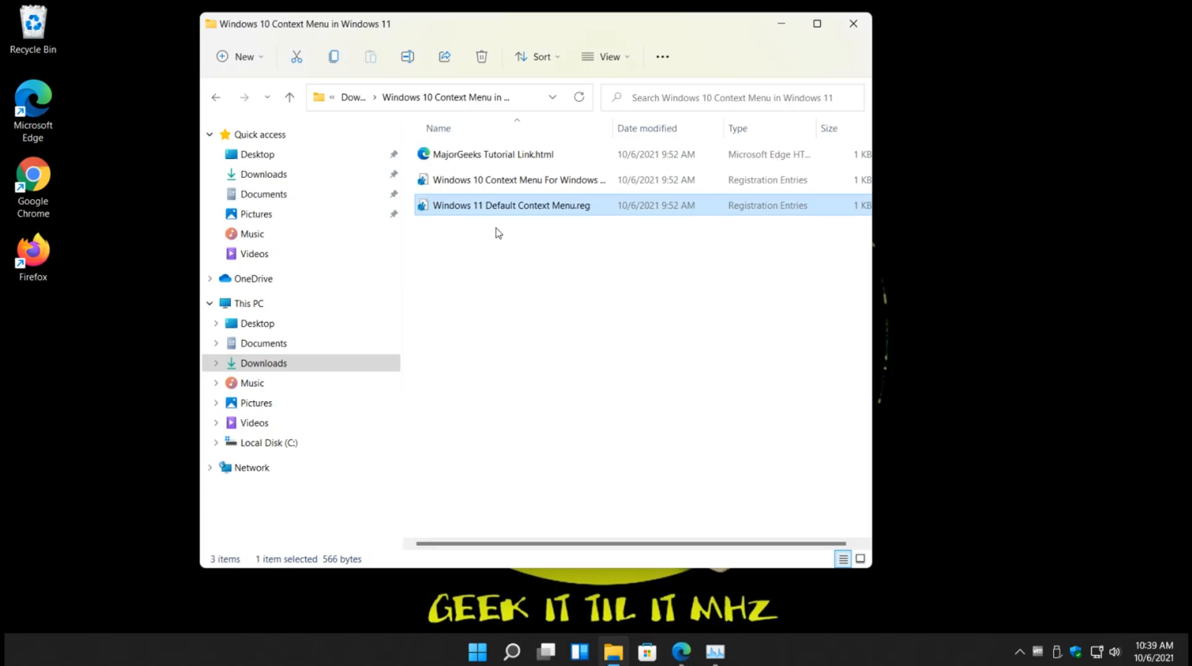
pyautogui.click(519, 180)
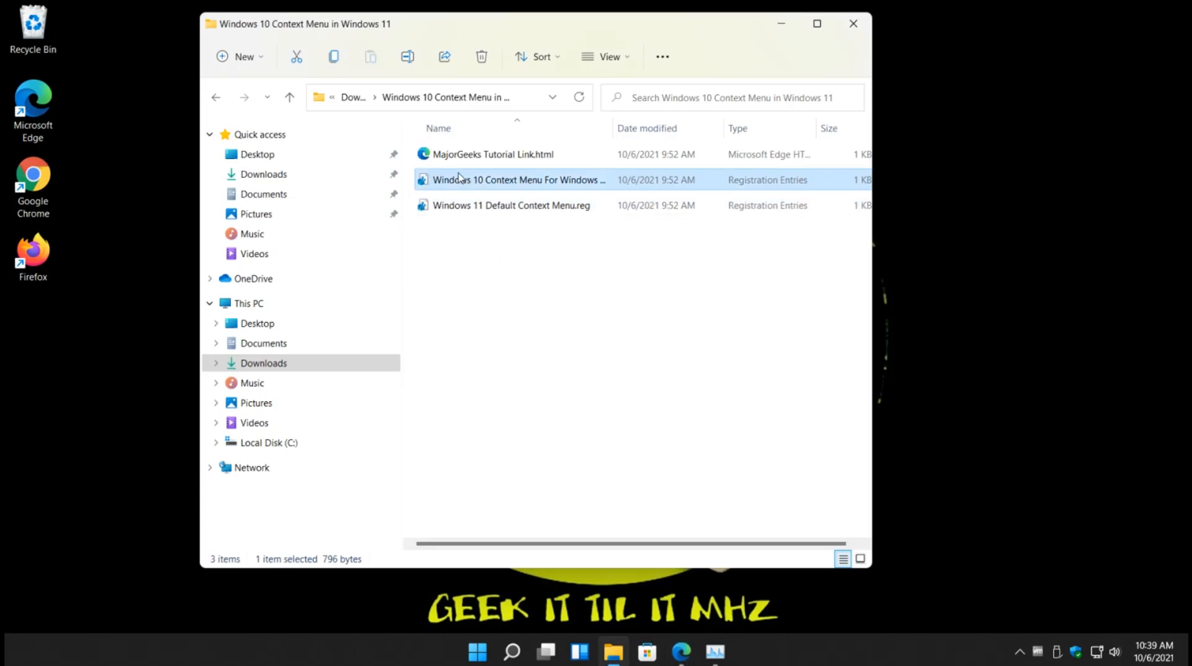
pyautogui.click(510, 205)
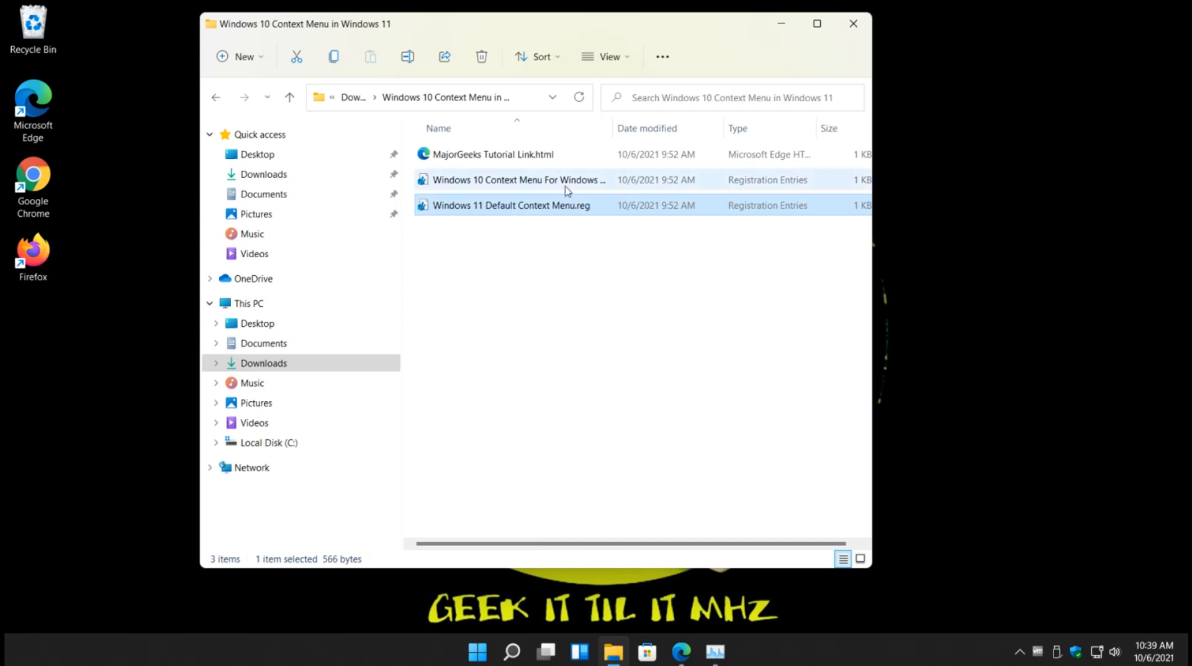
pyautogui.doubleClick(512, 205)
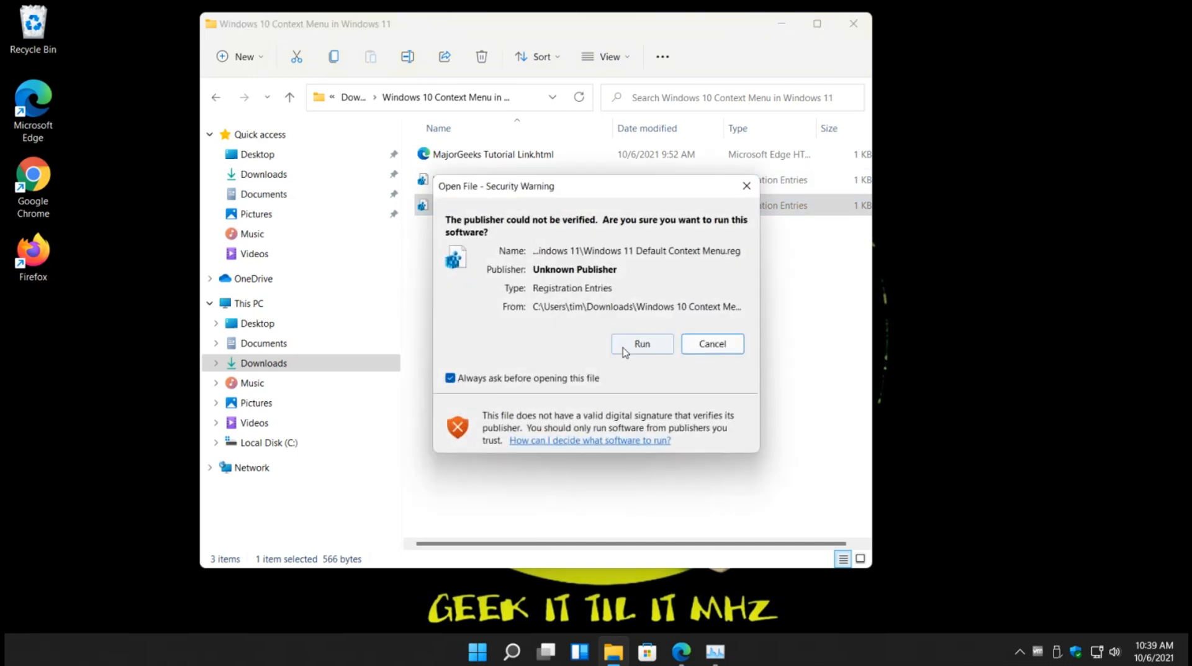
pyautogui.click(641, 344)
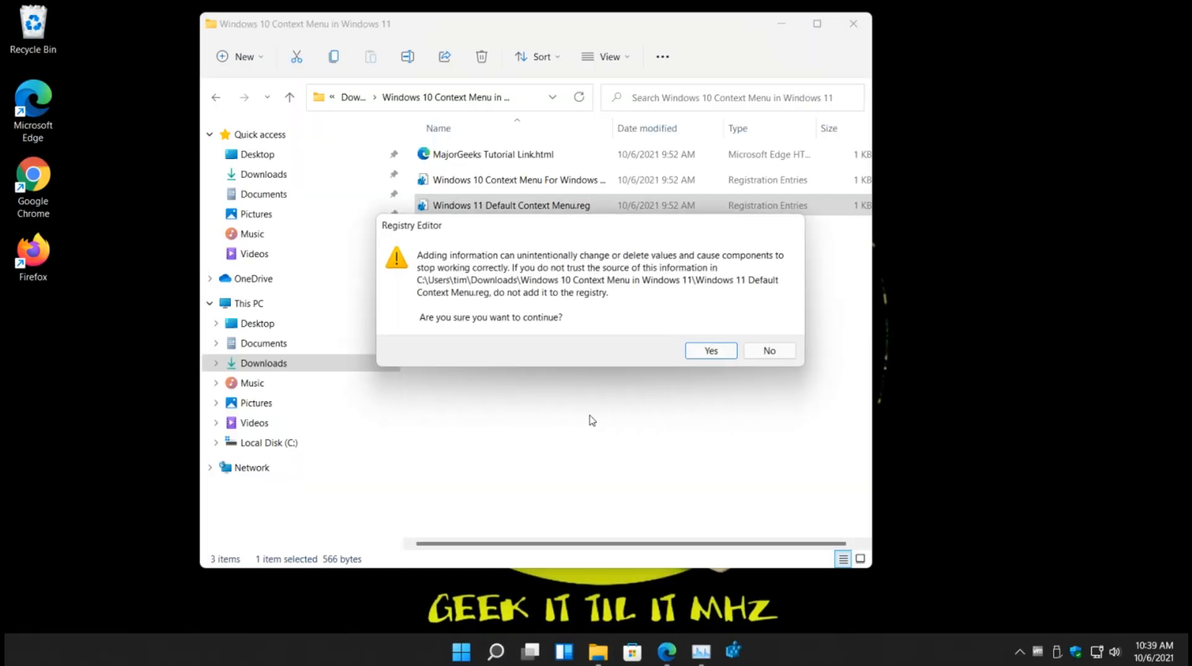
pyautogui.click(710, 351)
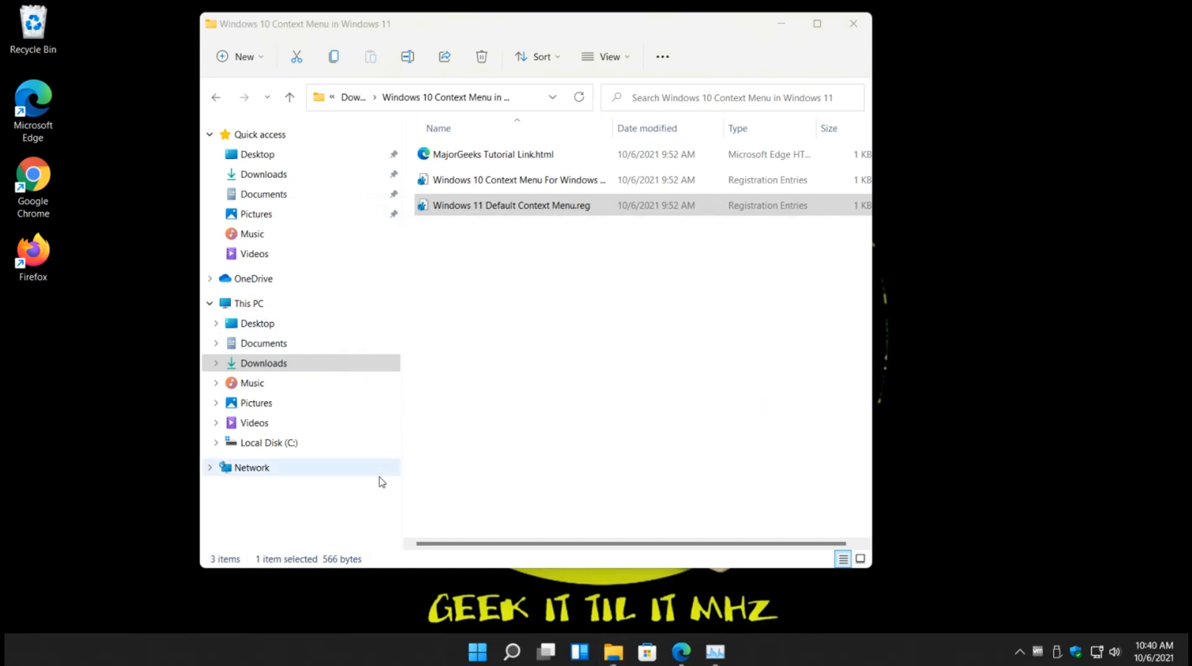
pyautogui.moveTo(436, 475)
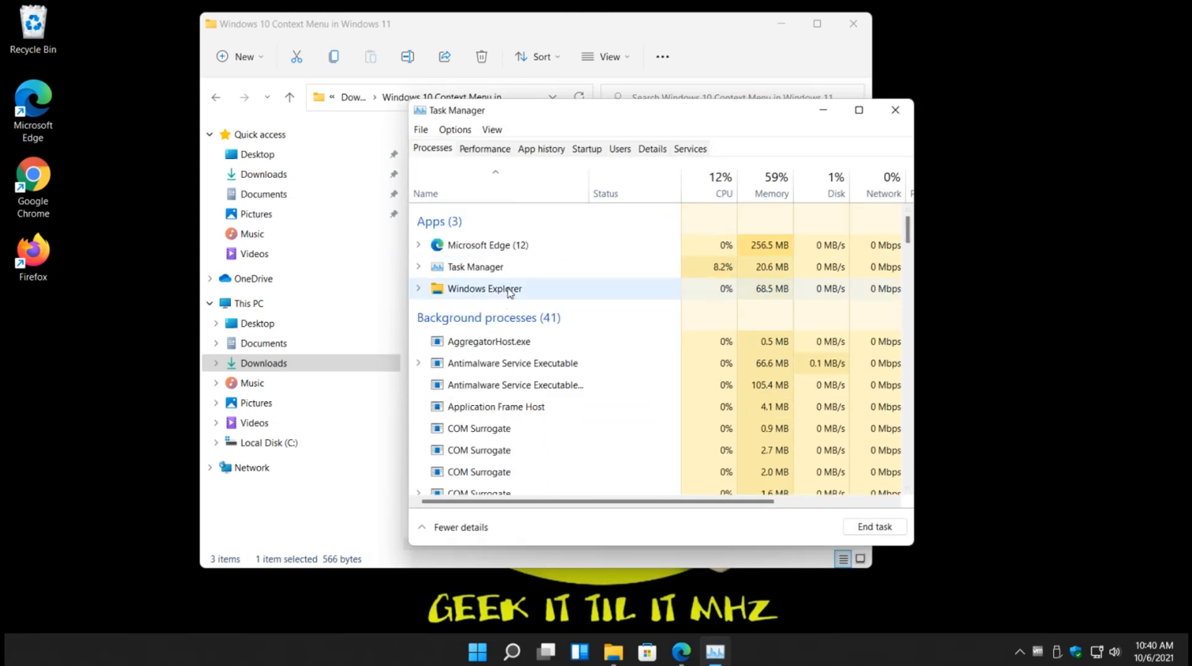
# Restart Windows Explorer from Task Manager and close Task Manager
pyautogui.rightClick(483, 288)
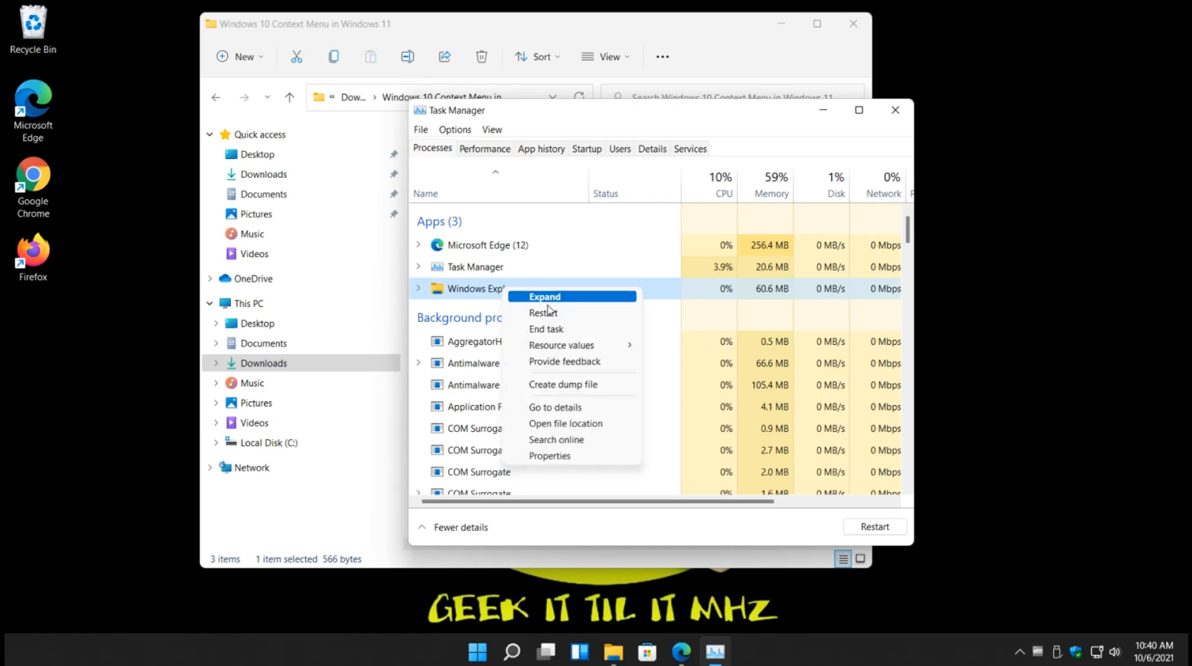
pyautogui.click(547, 329)
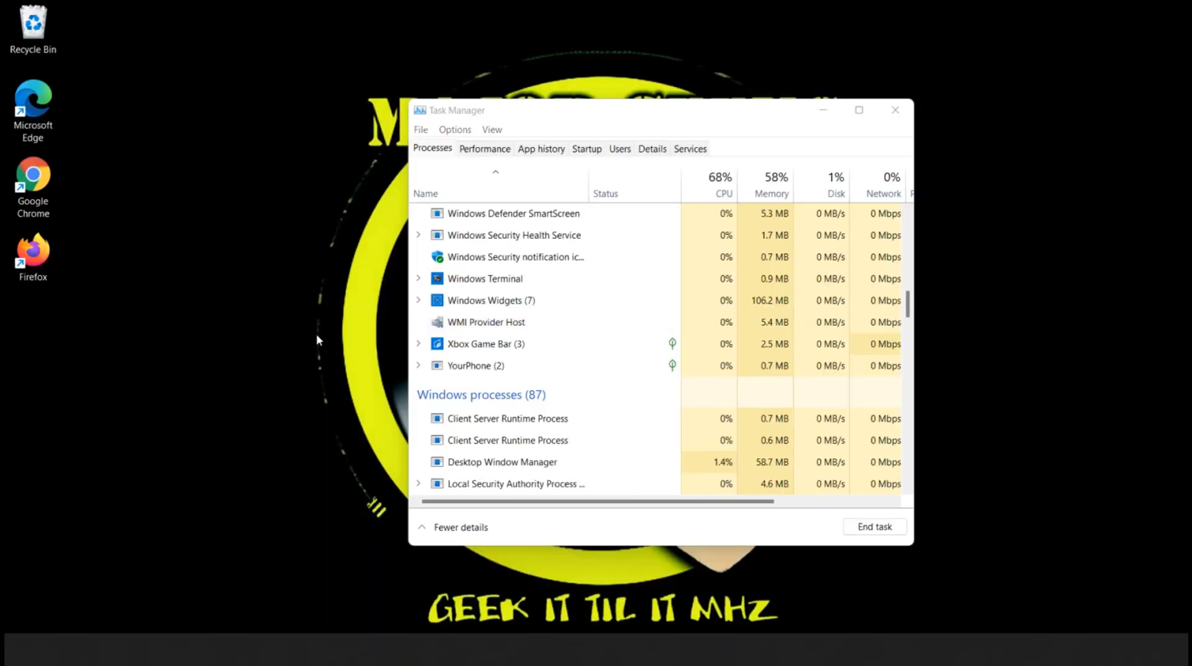
pyautogui.click(895, 109)
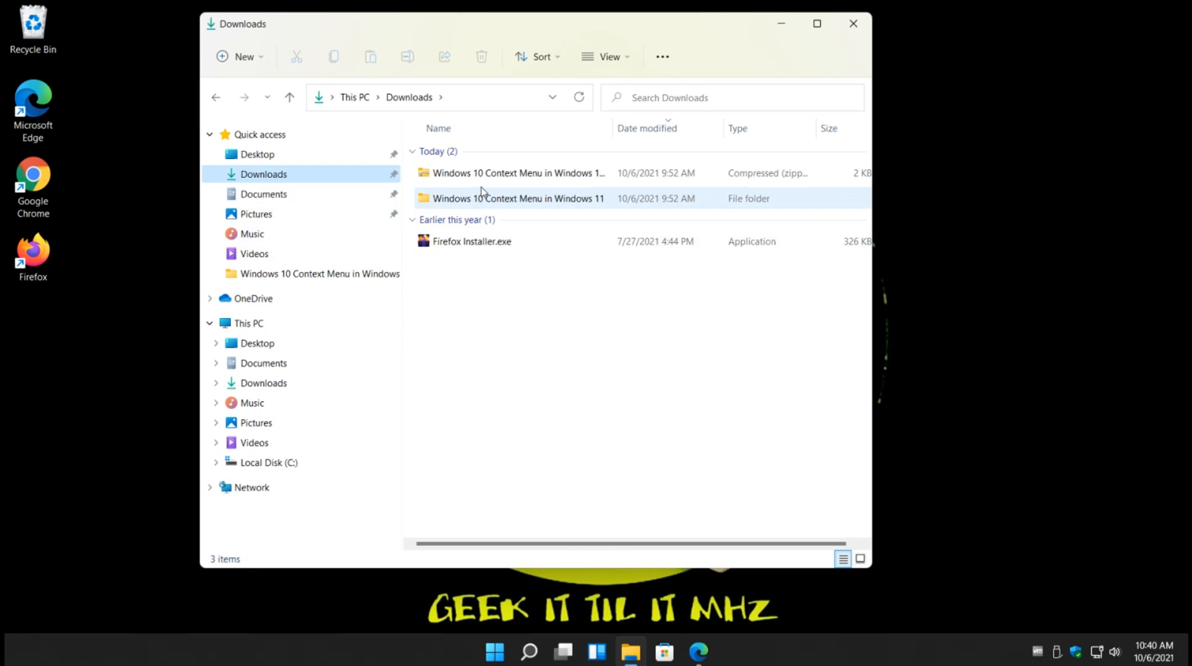
# Reopen the context-menu folder, confirm a .reg file shows the Windows 11 style menu, and close the window
pyautogui.doubleClick(518, 197)
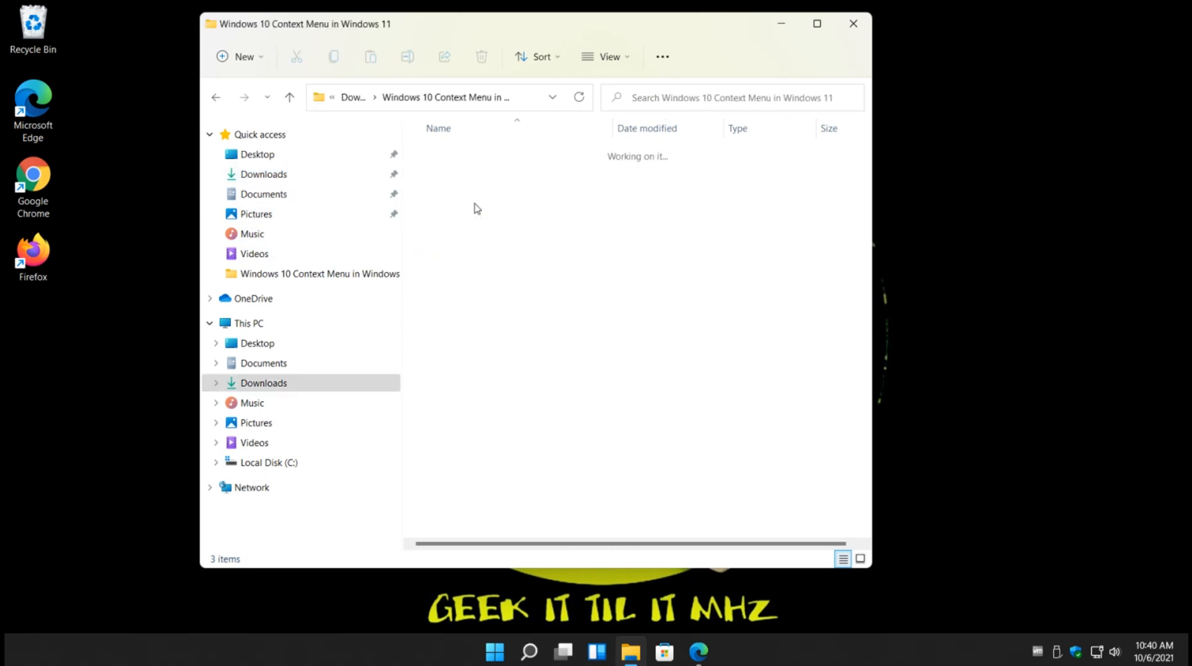
pyautogui.rightClick(456, 204)
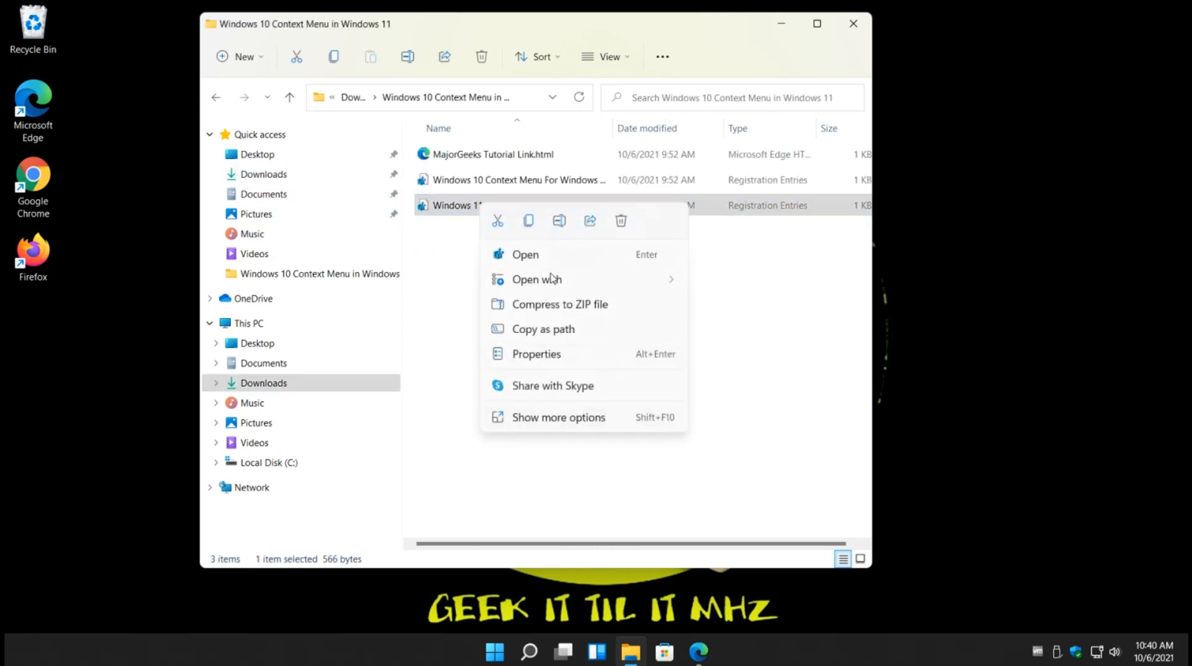
pyautogui.moveTo(554, 204)
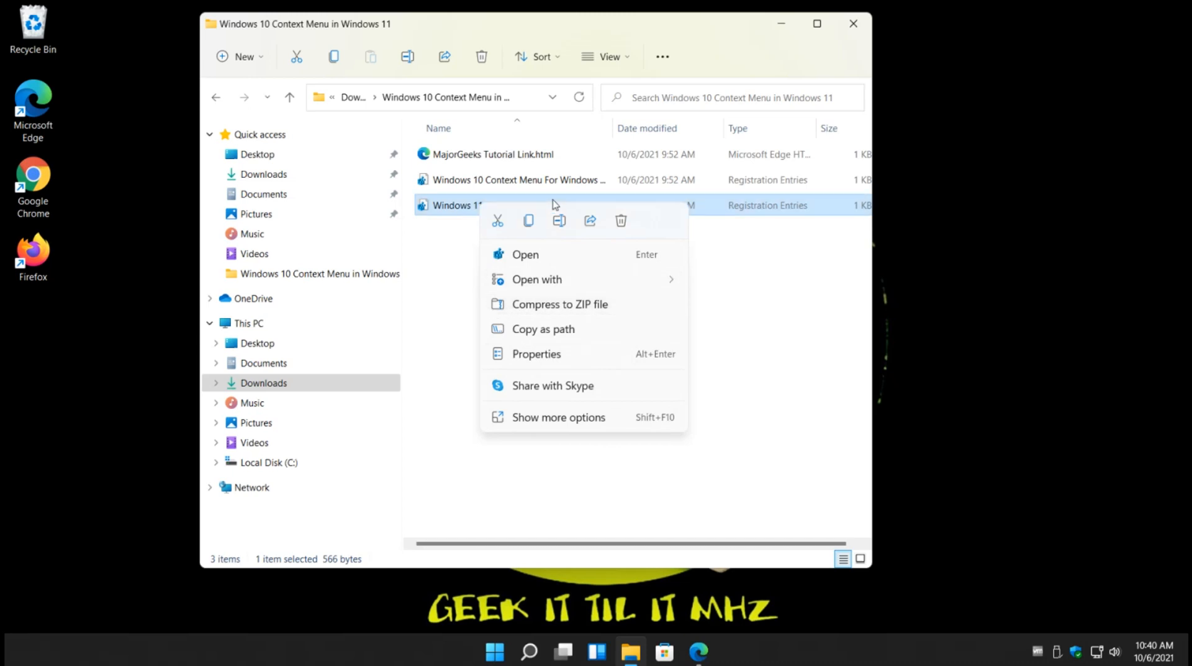
pyautogui.moveTo(863, 10)
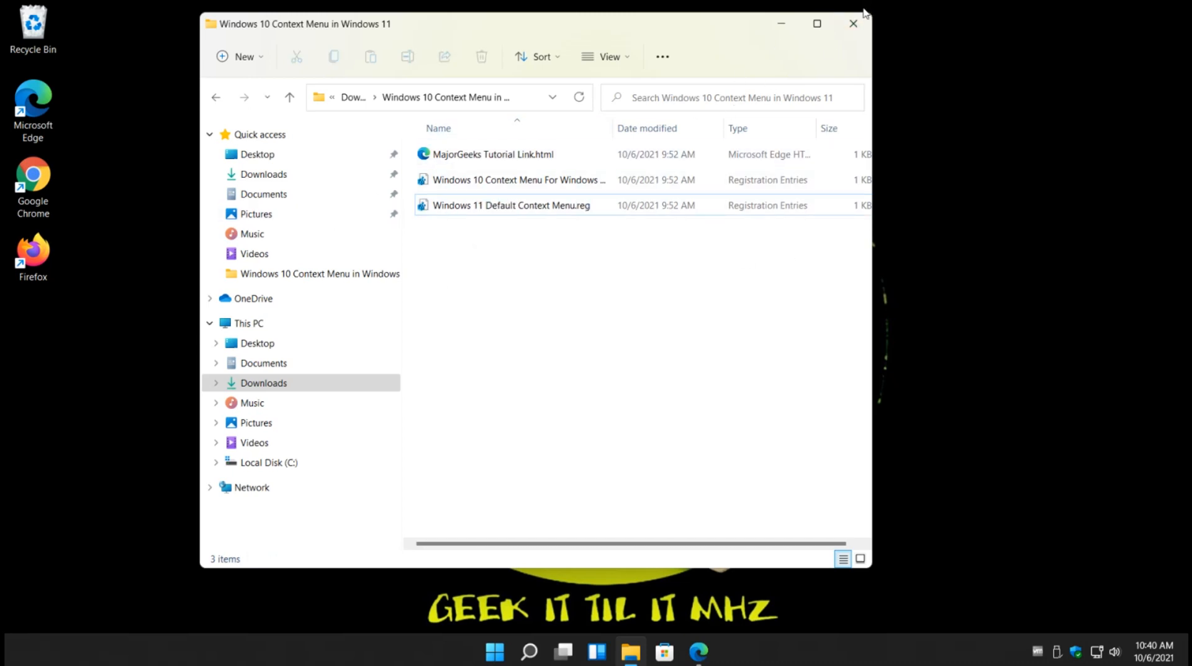
pyautogui.click(852, 23)
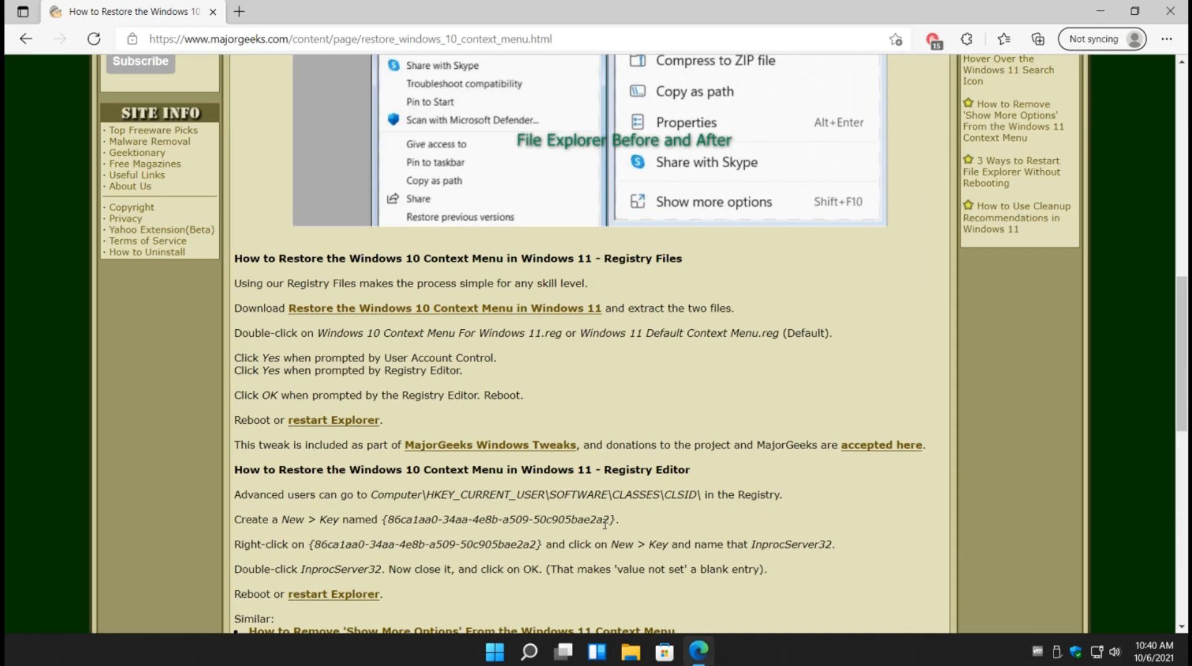
# Scroll the MajorGeeks article back up to its title and introduction
pyautogui.scroll(3)
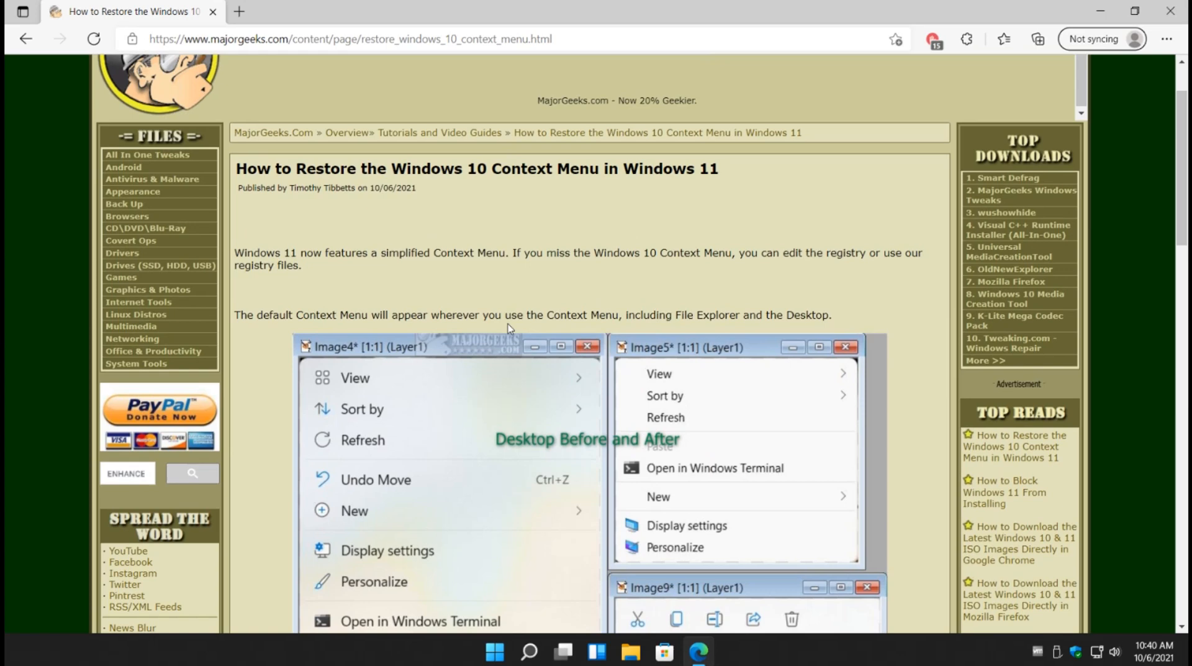
pyautogui.scroll(3)
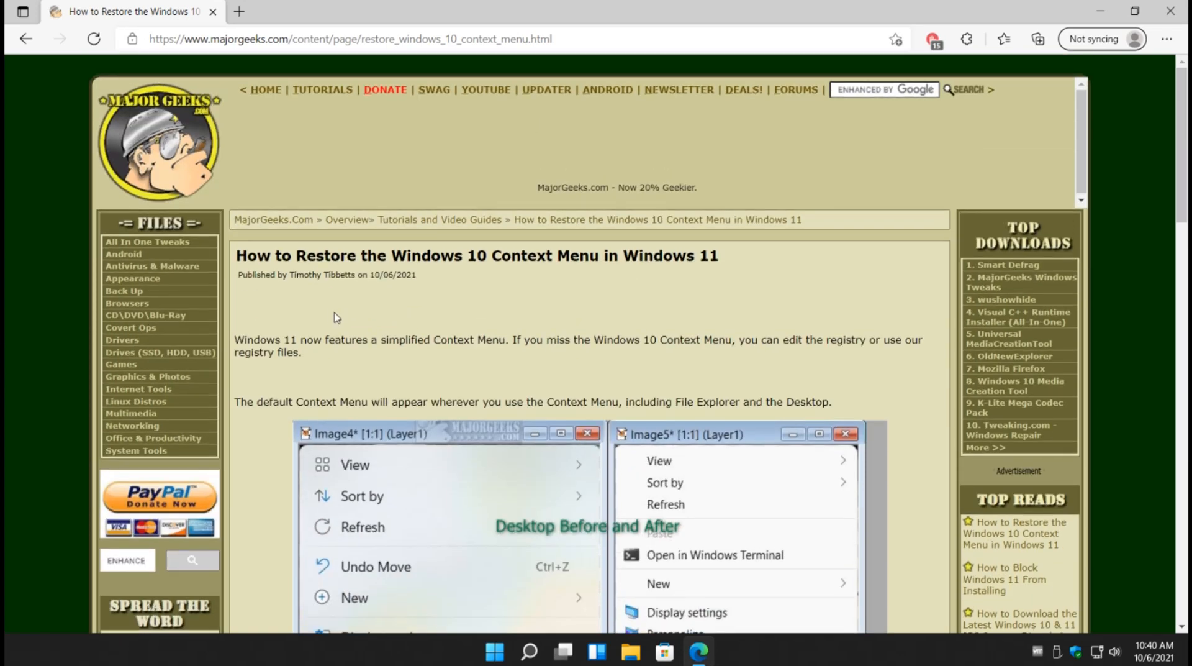